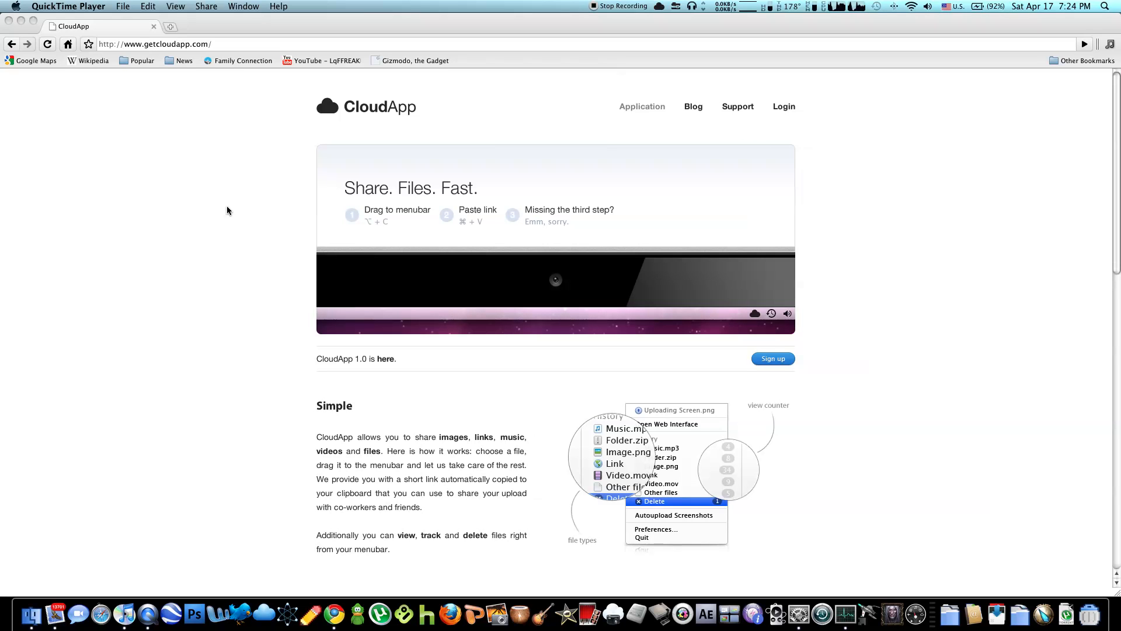
{"action": "mouse_move", "coordinate": [370, 232]}
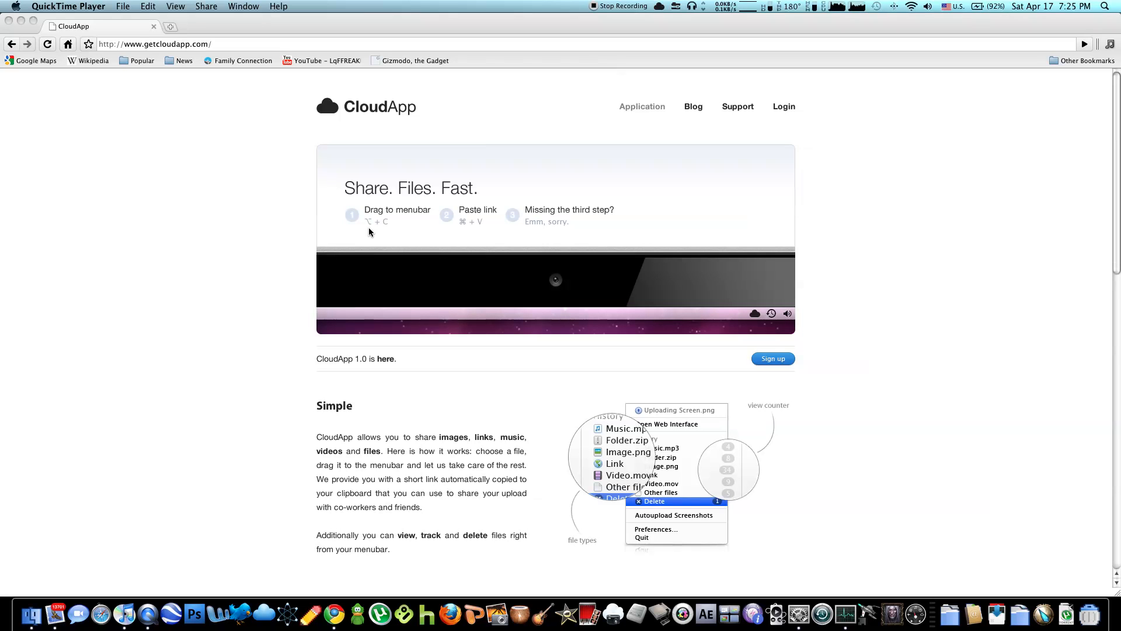
{"action": "mouse_move", "coordinate": [418, 189]}
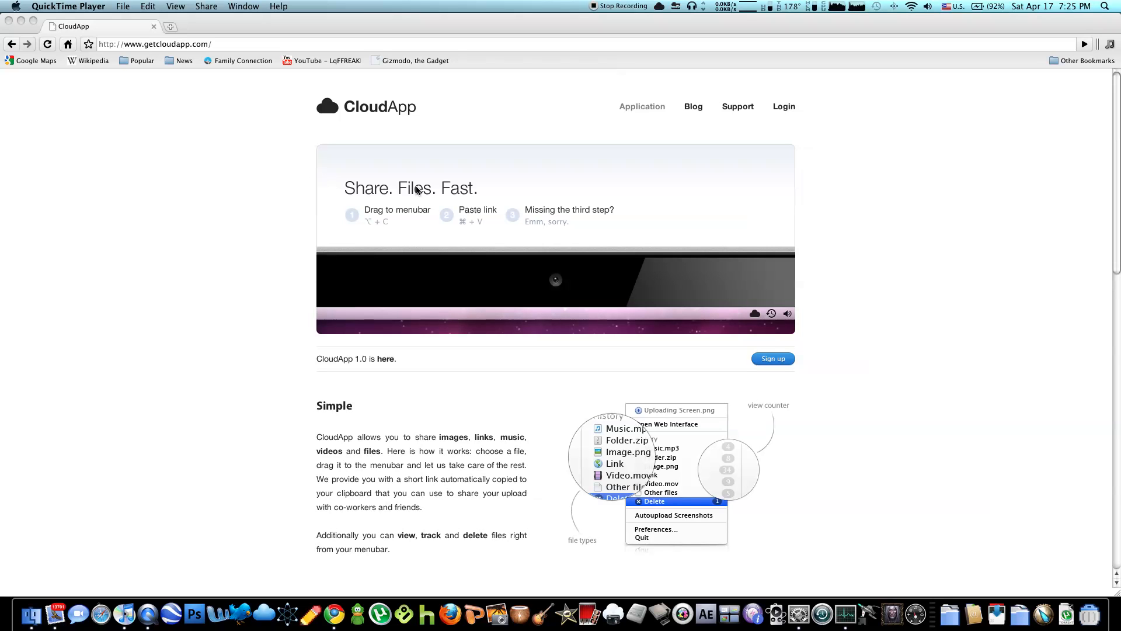
{"action": "mouse_move", "coordinate": [499, 252]}
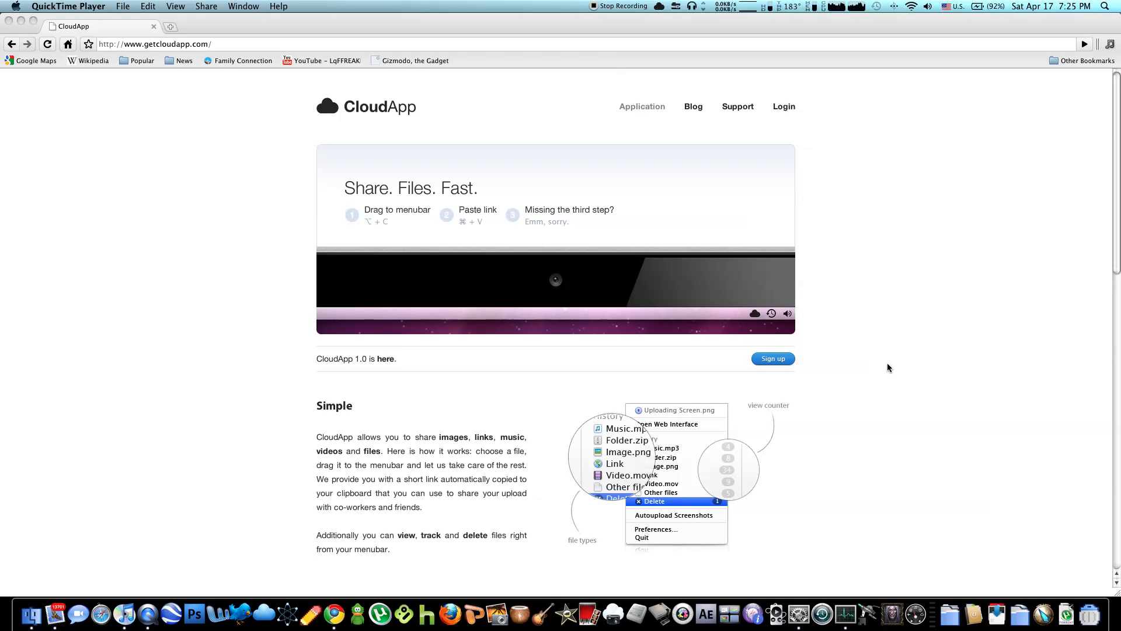
Scroll the CloudApp homepage past Simple, Integrated and Accessible to Reliable and Extendible
{"action": "scroll", "scroll_direction": "down", "scroll_amount": 3}
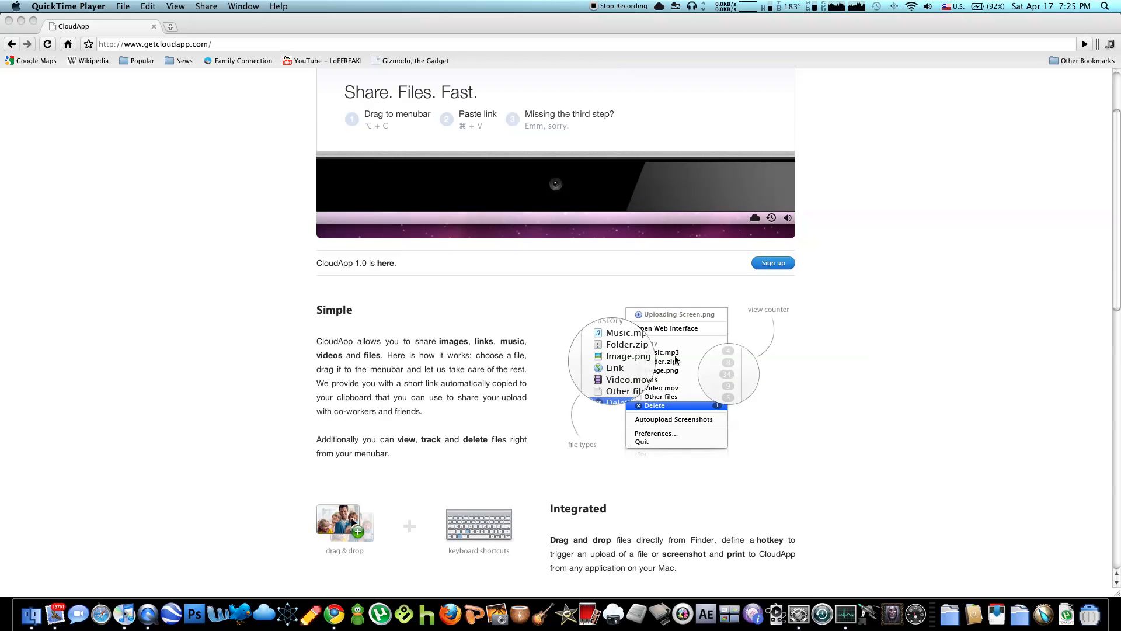
{"action": "mouse_move", "coordinate": [593, 391]}
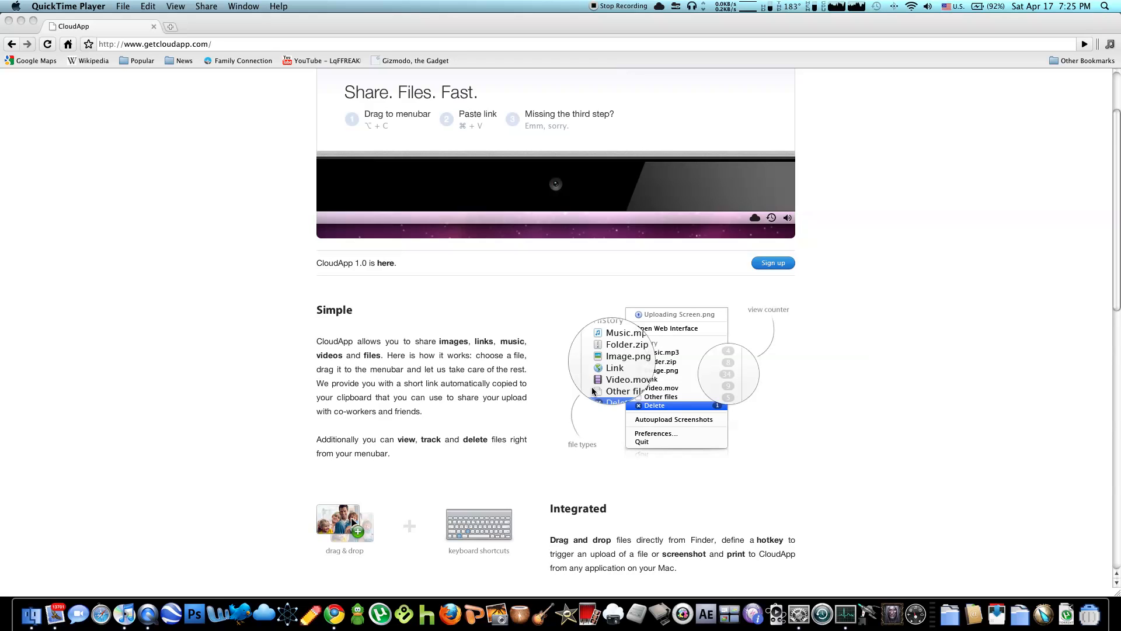
{"action": "mouse_move", "coordinate": [592, 392]}
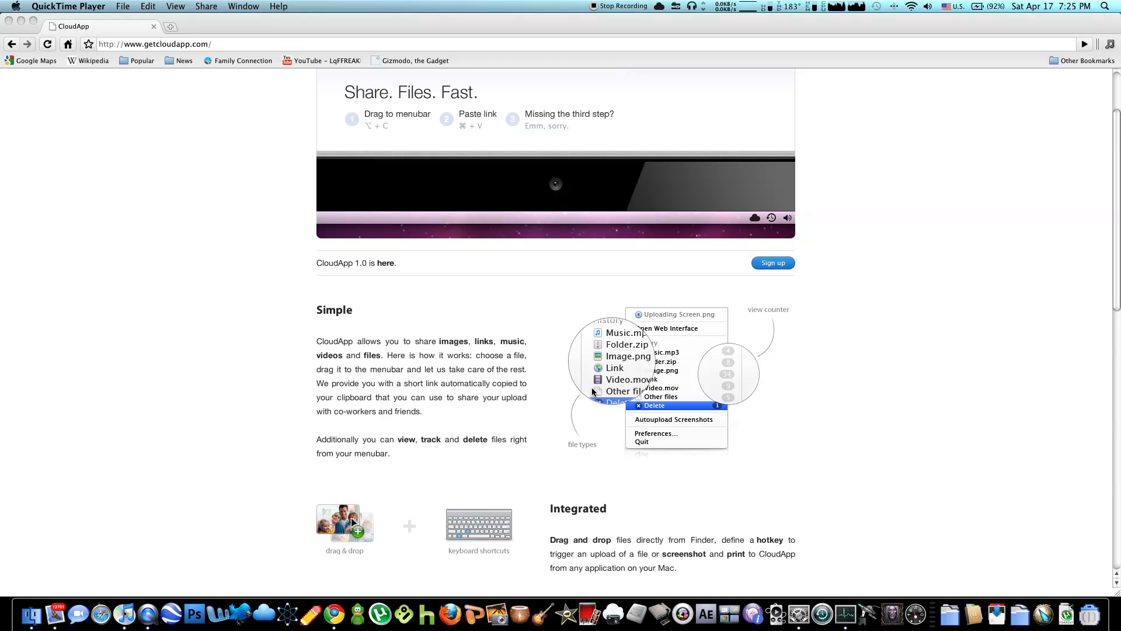
{"action": "mouse_move", "coordinate": [497, 383]}
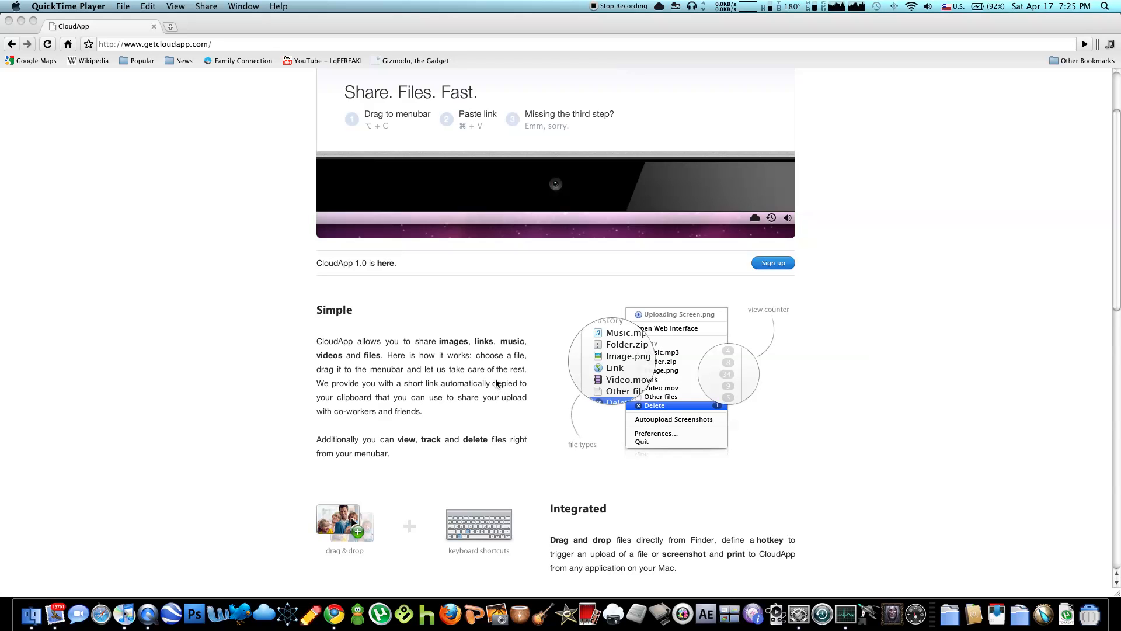
{"action": "scroll", "scroll_direction": "down", "scroll_amount": 3}
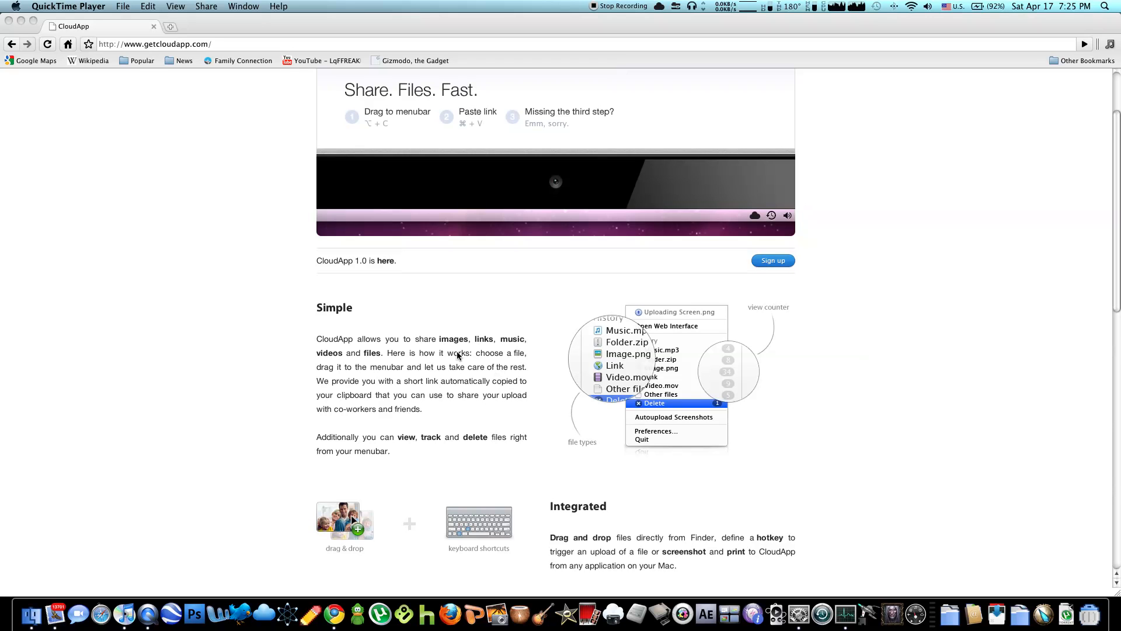
{"action": "scroll", "scroll_direction": "down", "scroll_amount": 3}
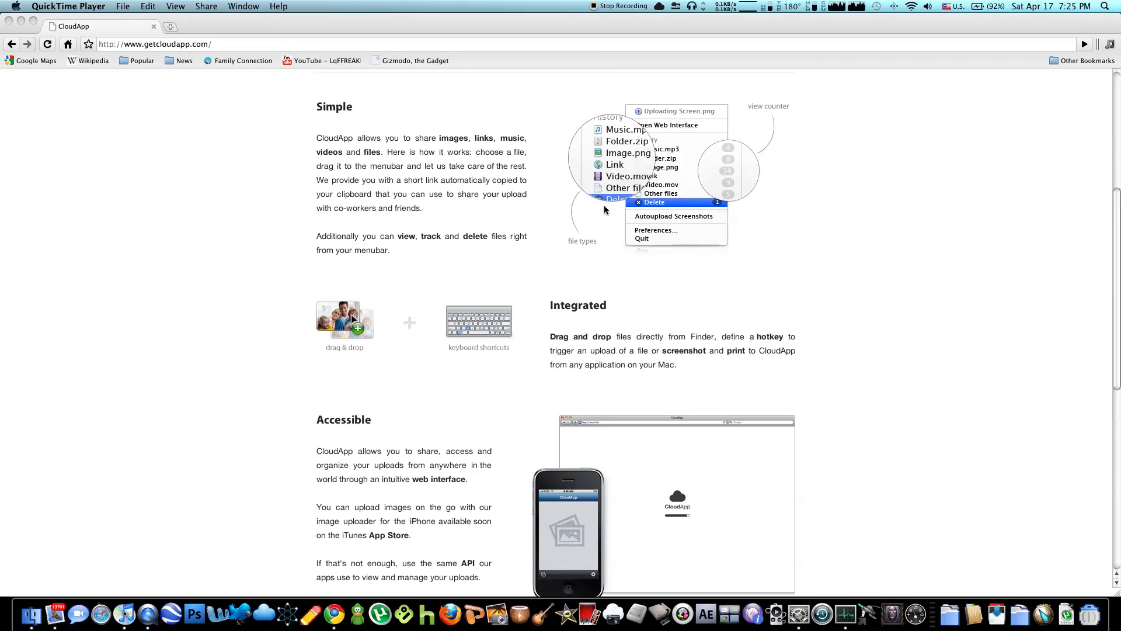
{"action": "mouse_move", "coordinate": [693, 268]}
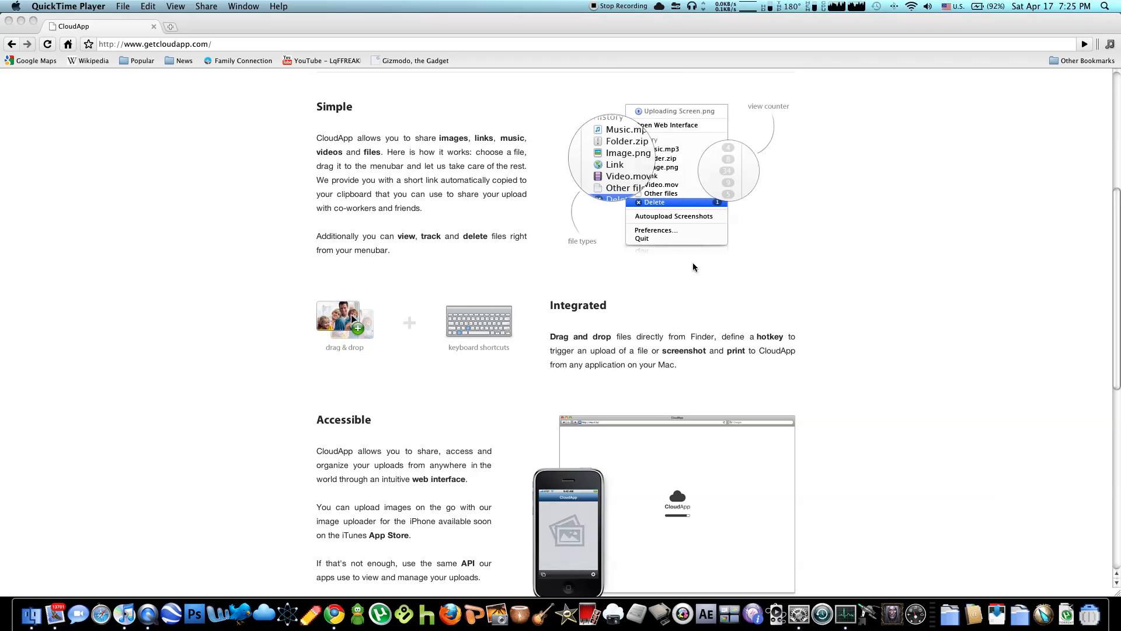
{"action": "mouse_move", "coordinate": [700, 289]}
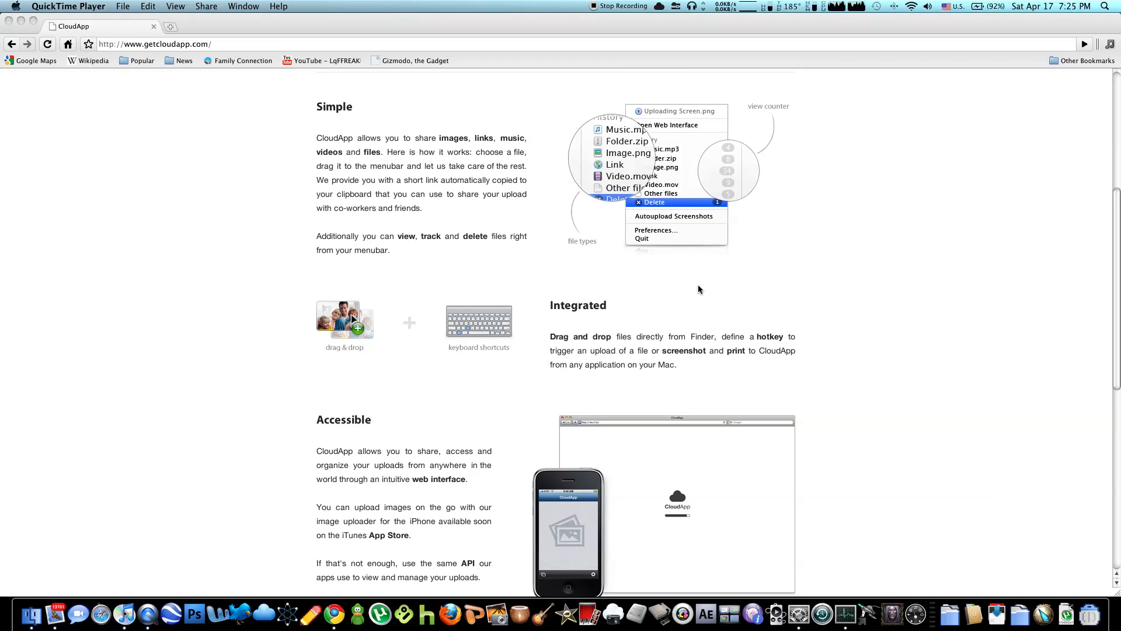
{"action": "scroll", "scroll_direction": "down", "scroll_amount": 3}
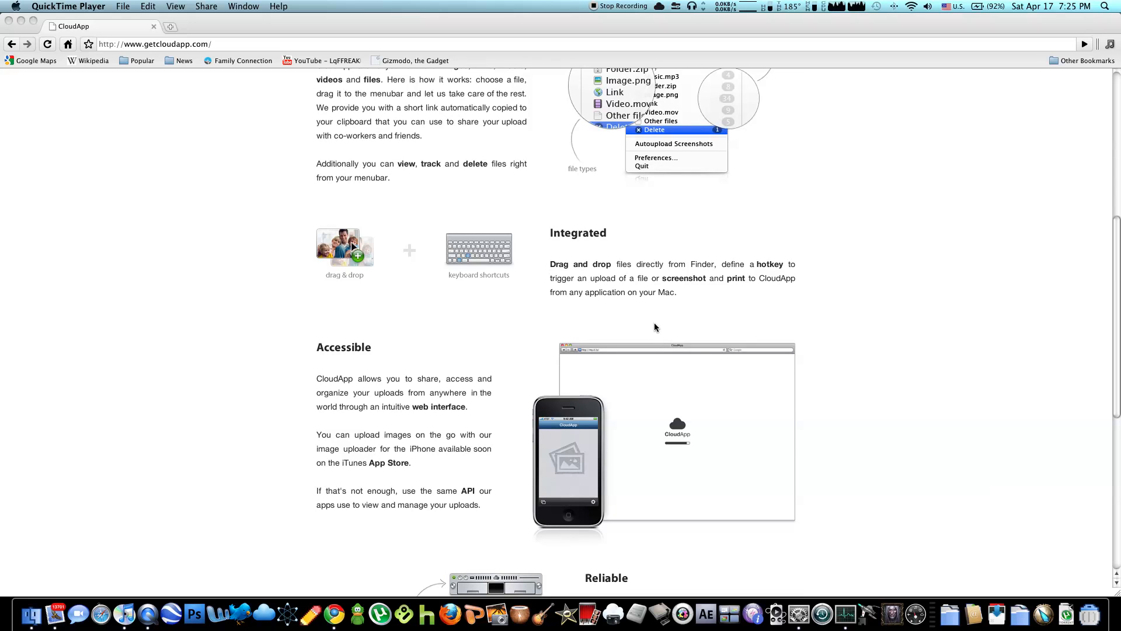
{"action": "mouse_move", "coordinate": [655, 331]}
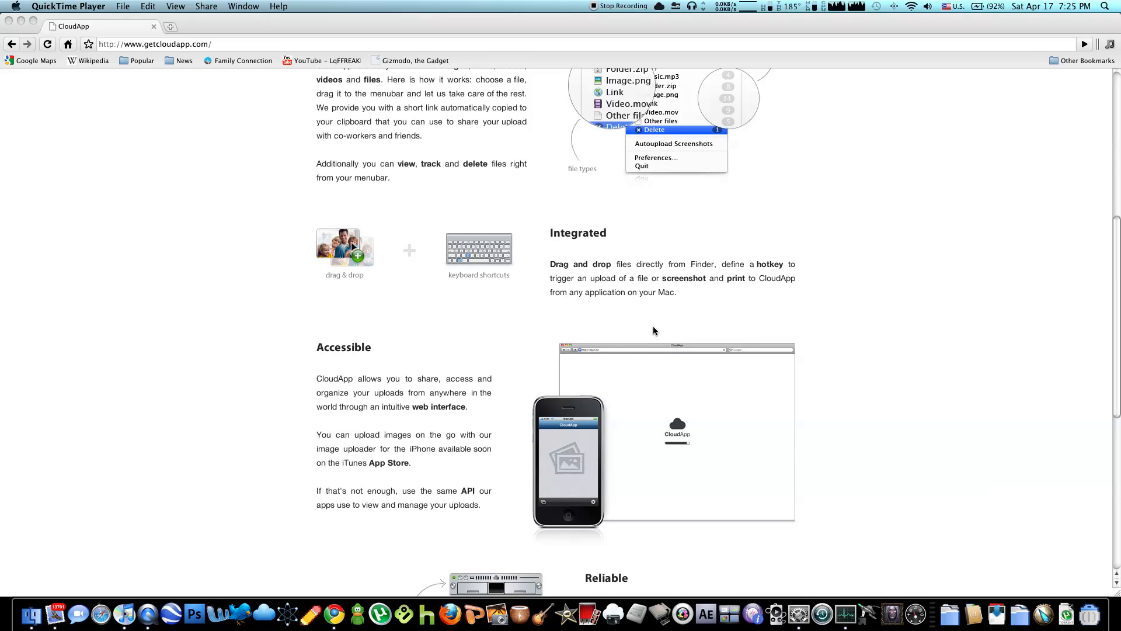
{"action": "mouse_move", "coordinate": [658, 344]}
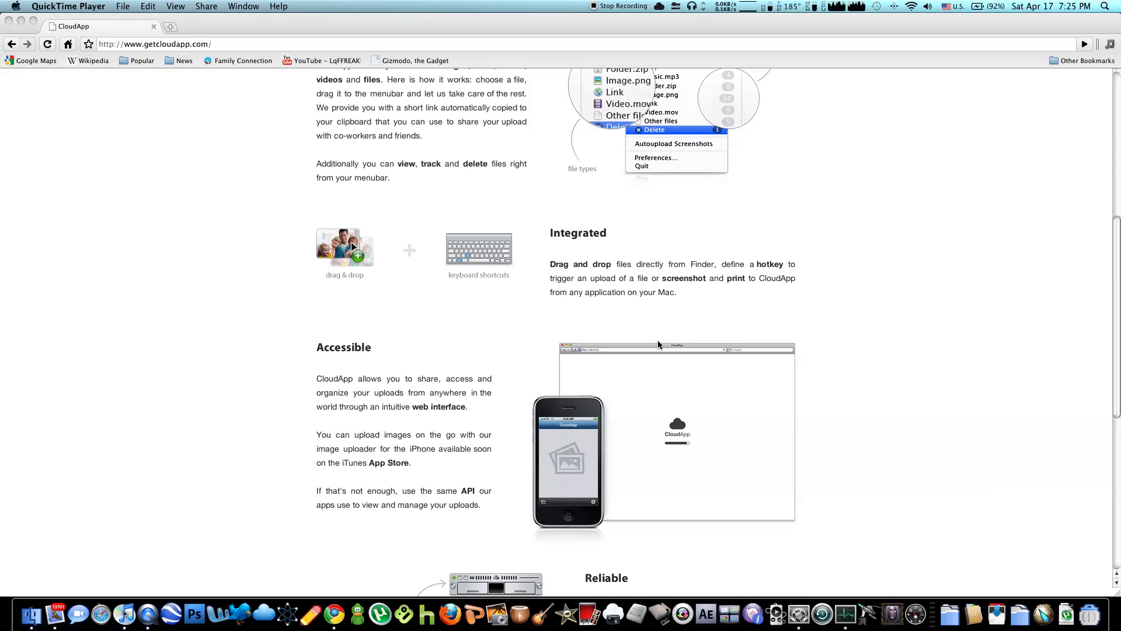
{"action": "scroll", "scroll_direction": "down", "scroll_amount": 3}
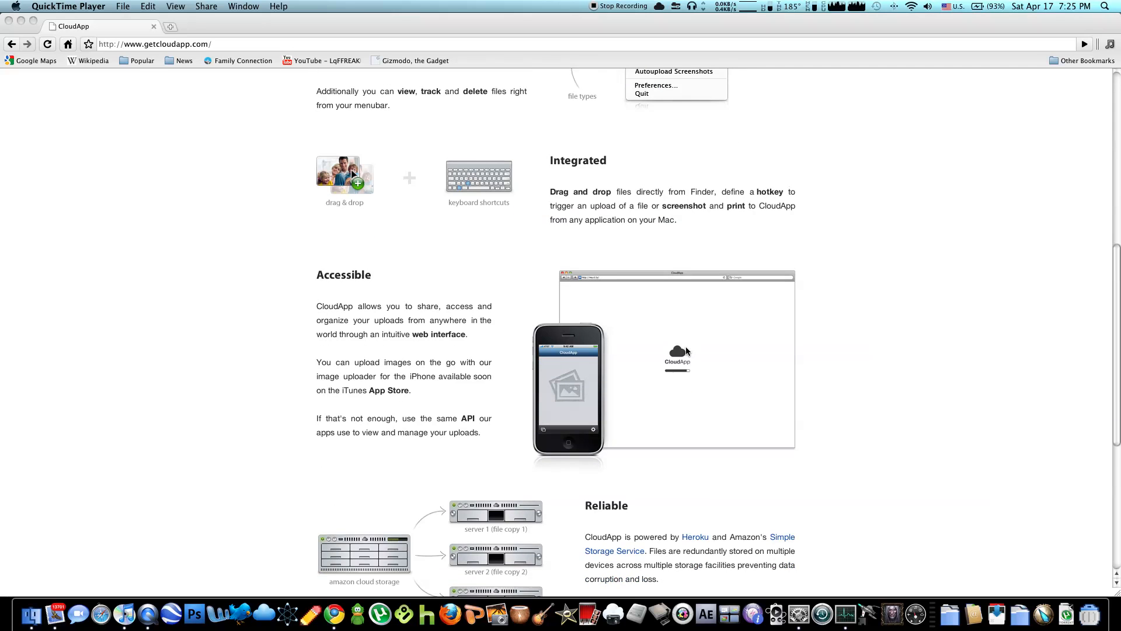
{"action": "scroll", "scroll_direction": "down", "scroll_amount": 3}
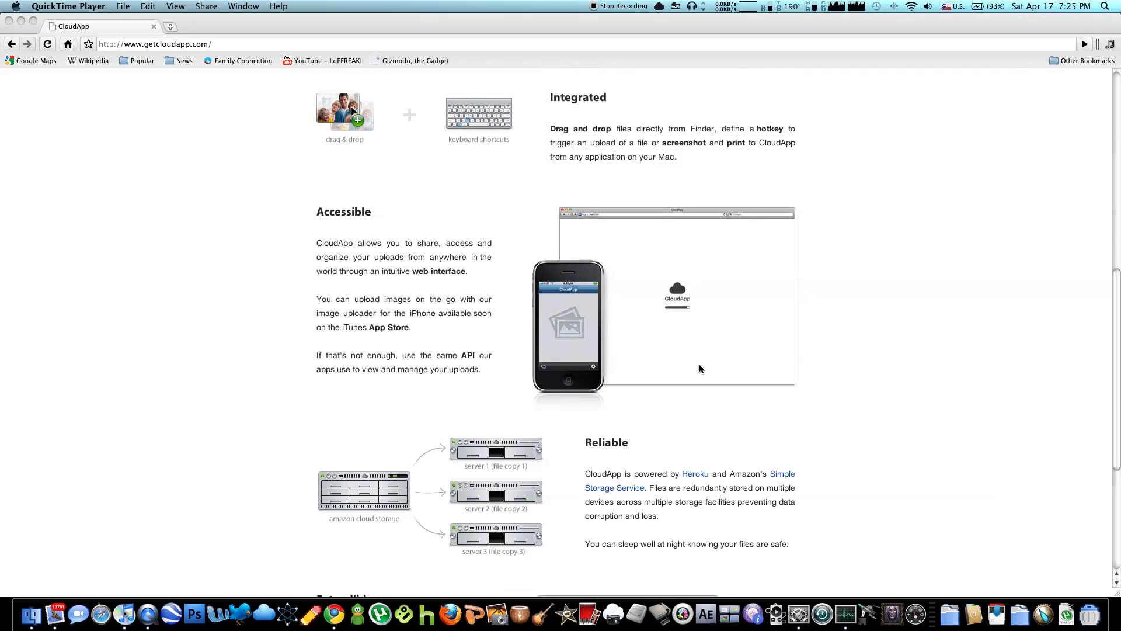
{"action": "scroll", "scroll_direction": "down", "scroll_amount": 3}
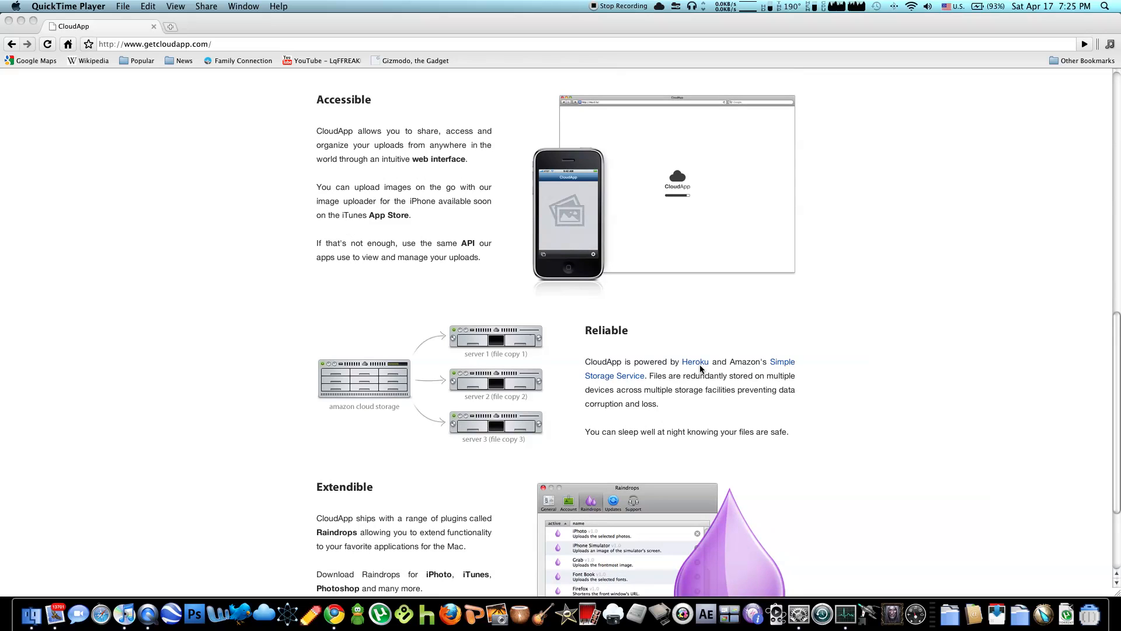
{"action": "mouse_move", "coordinate": [690, 367]}
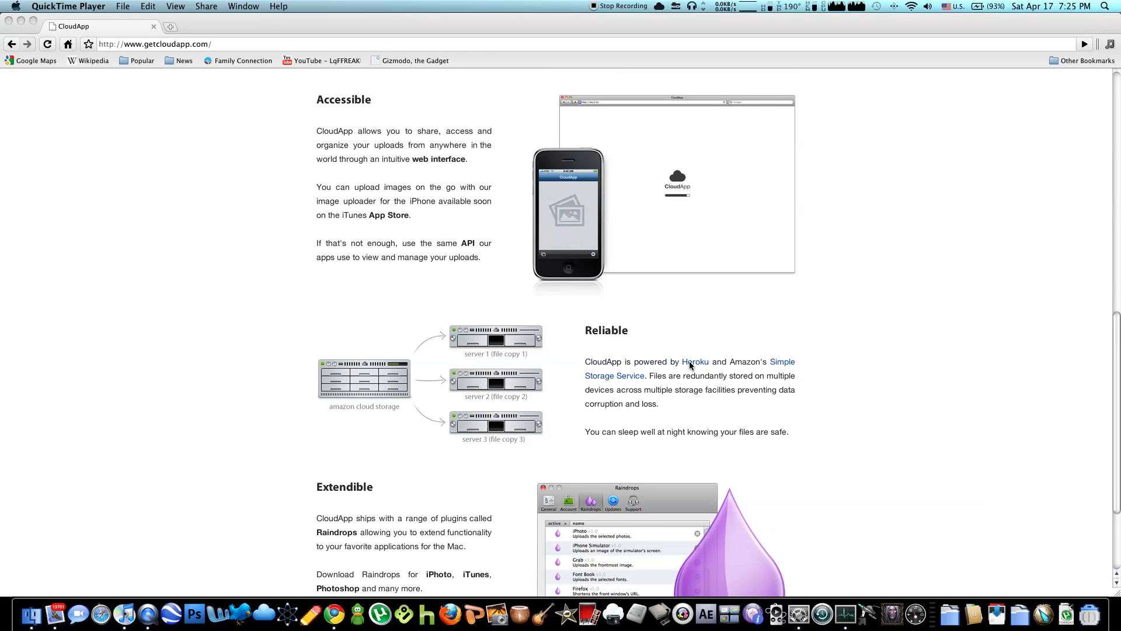
{"action": "scroll", "scroll_direction": "down", "scroll_amount": 3}
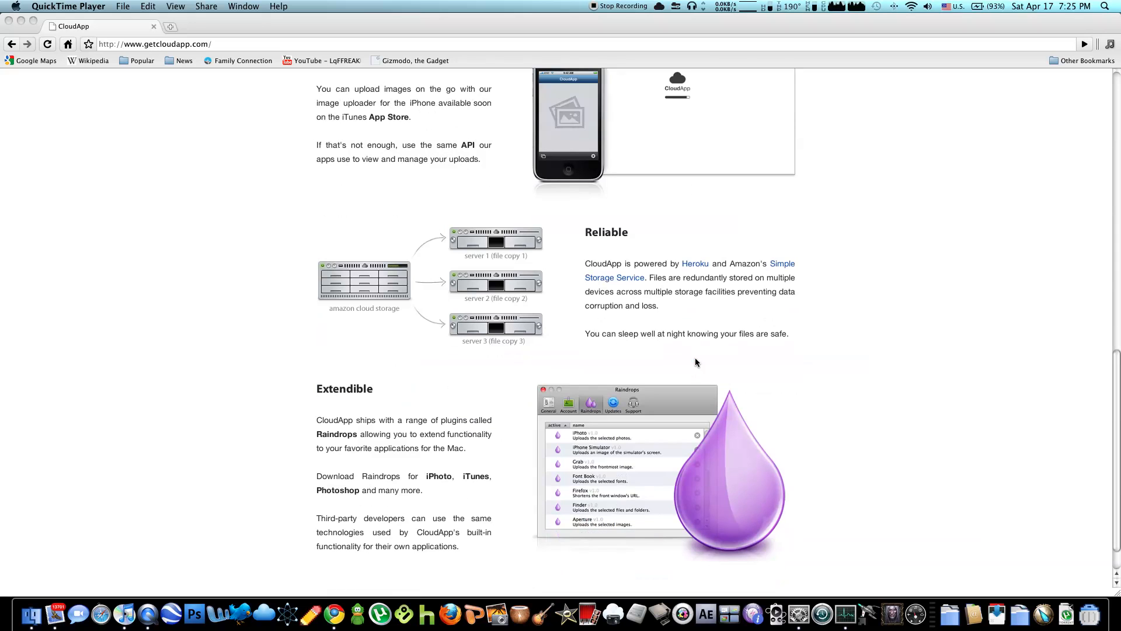
{"action": "mouse_move", "coordinate": [624, 431]}
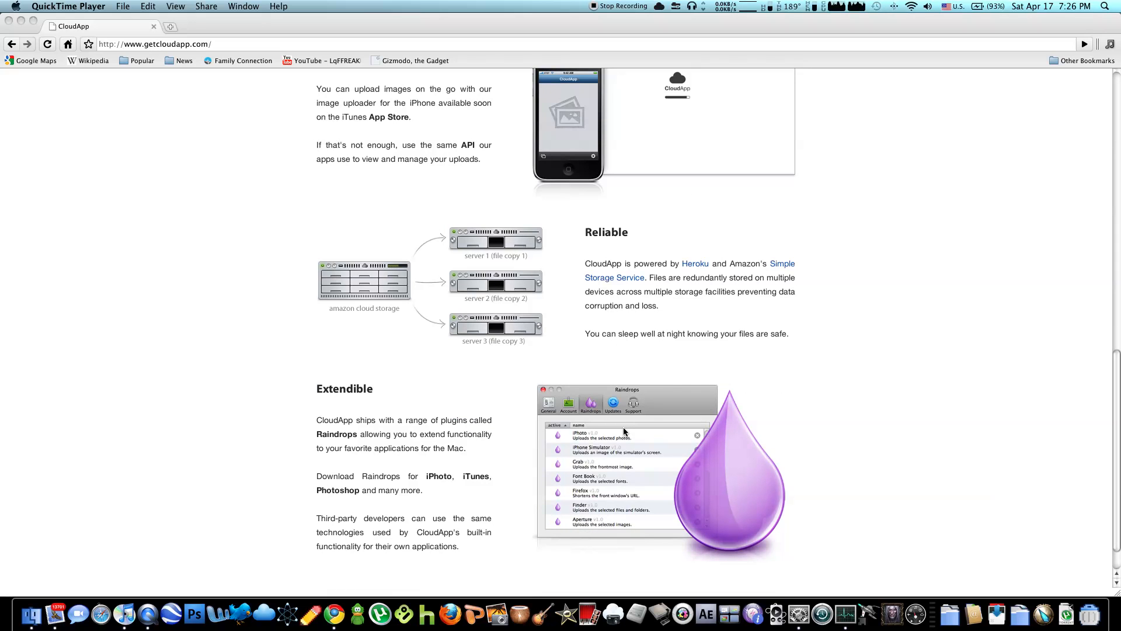
{"action": "mouse_move", "coordinate": [646, 459]}
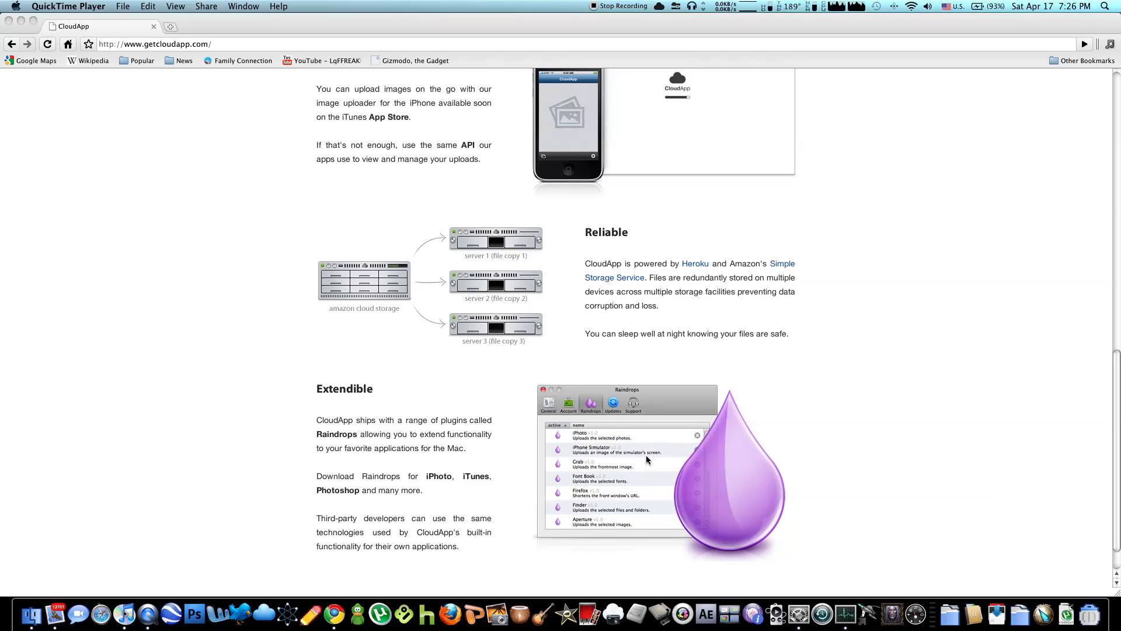
{"action": "mouse_move", "coordinate": [670, 459]}
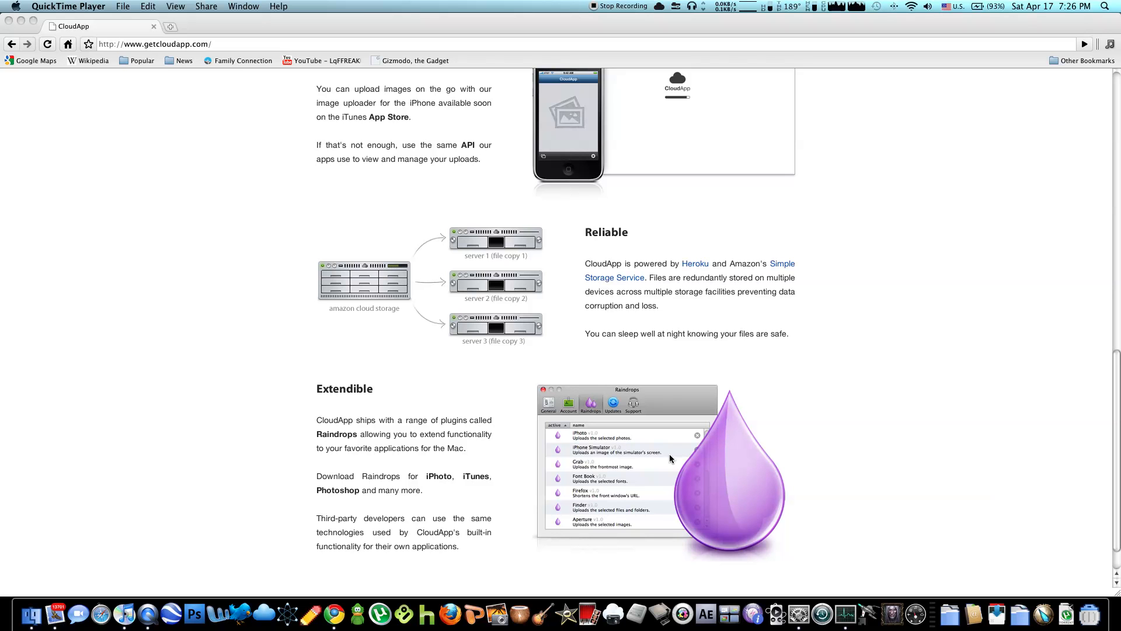
Scroll back up to the Share. Files. Fast. banner at the page top
{"action": "scroll", "scroll_direction": "up", "scroll_amount": 3}
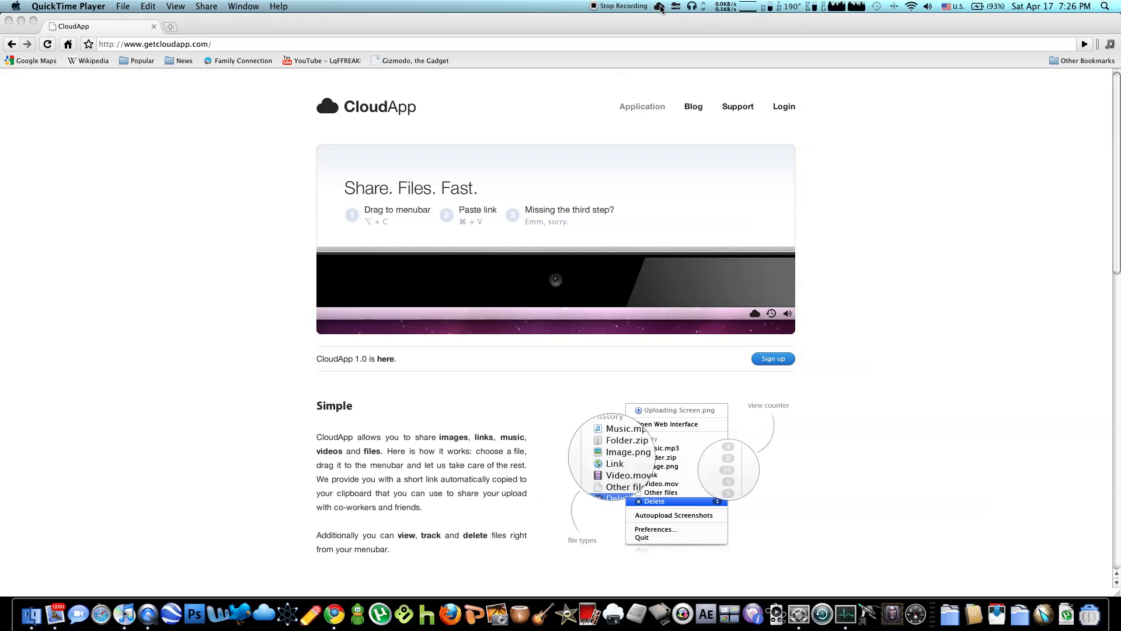
Open CloudApp Preferences on General: F5 hotkey, sound, clipboard link copying, start at login
{"action": "left_click", "coordinate": [658, 6]}
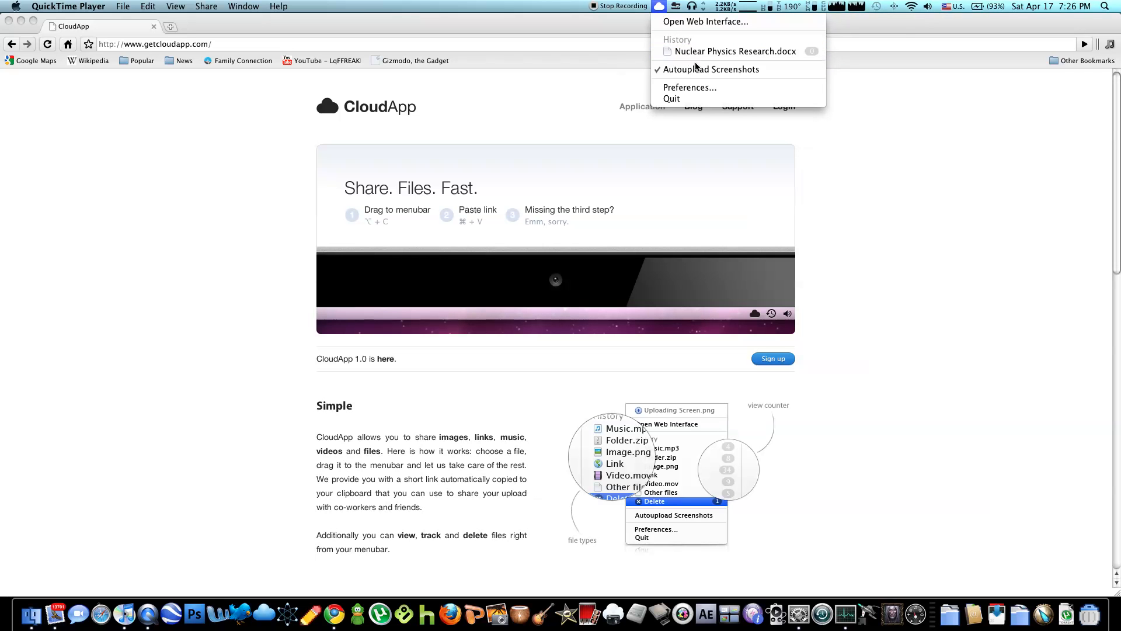
{"action": "mouse_move", "coordinate": [689, 87]}
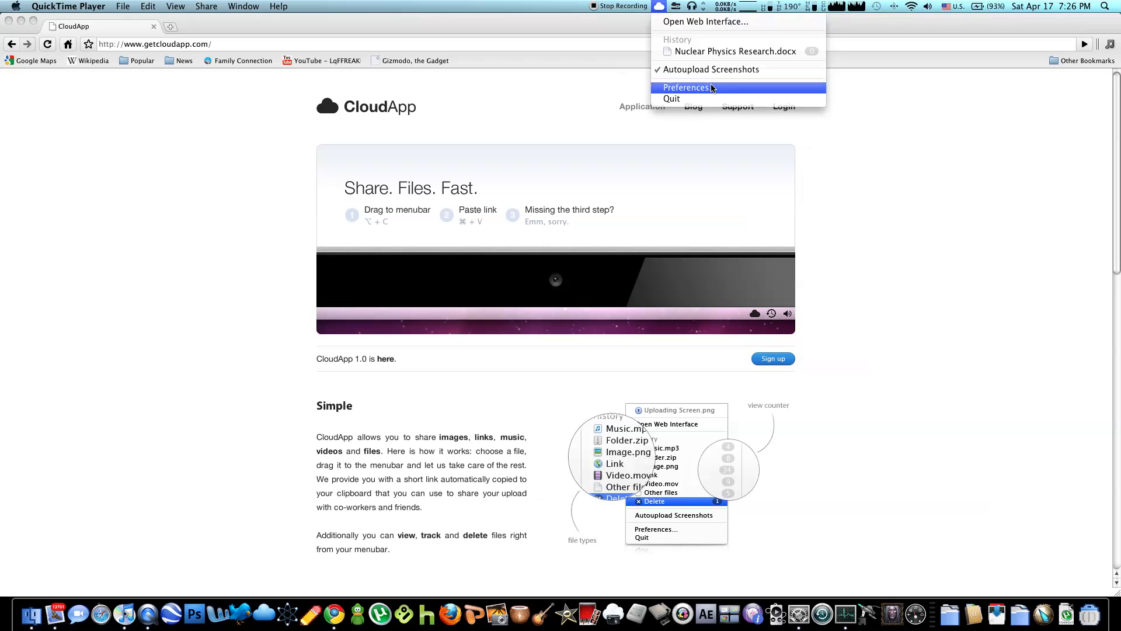
{"action": "left_click", "coordinate": [687, 87]}
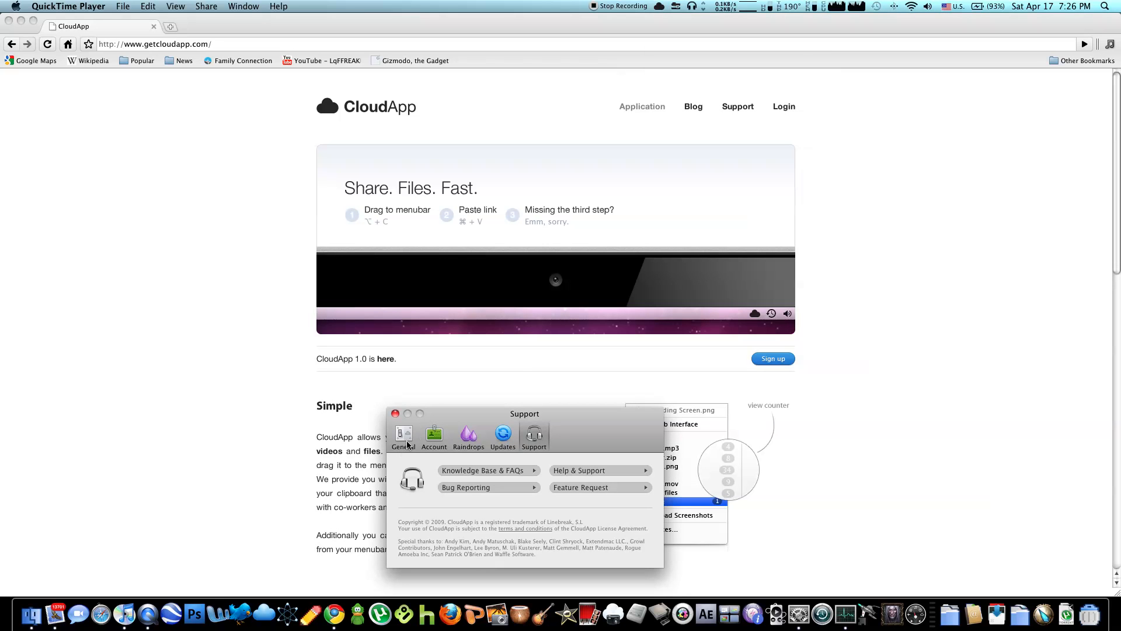
{"action": "left_click", "coordinate": [404, 436]}
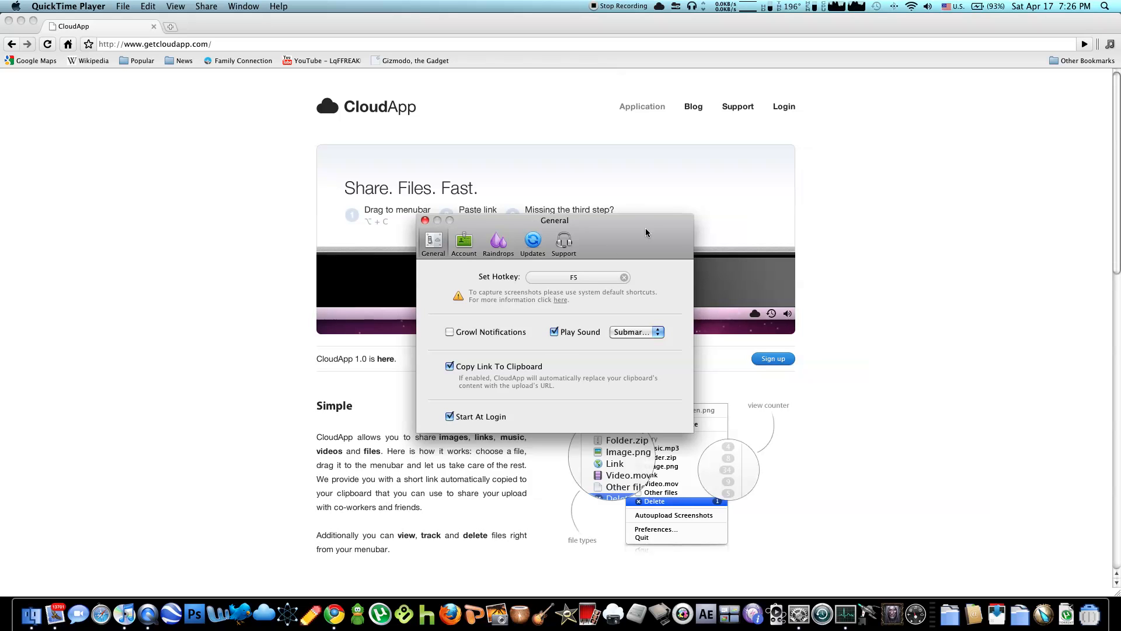
{"action": "mouse_move", "coordinate": [536, 372]}
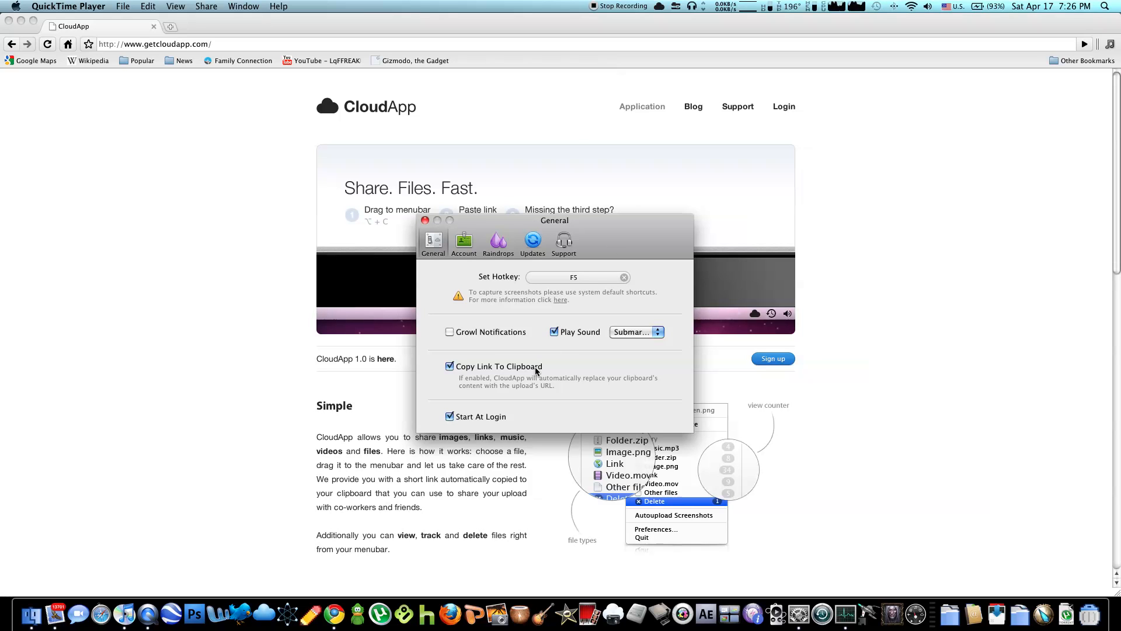
{"action": "mouse_move", "coordinate": [627, 199]}
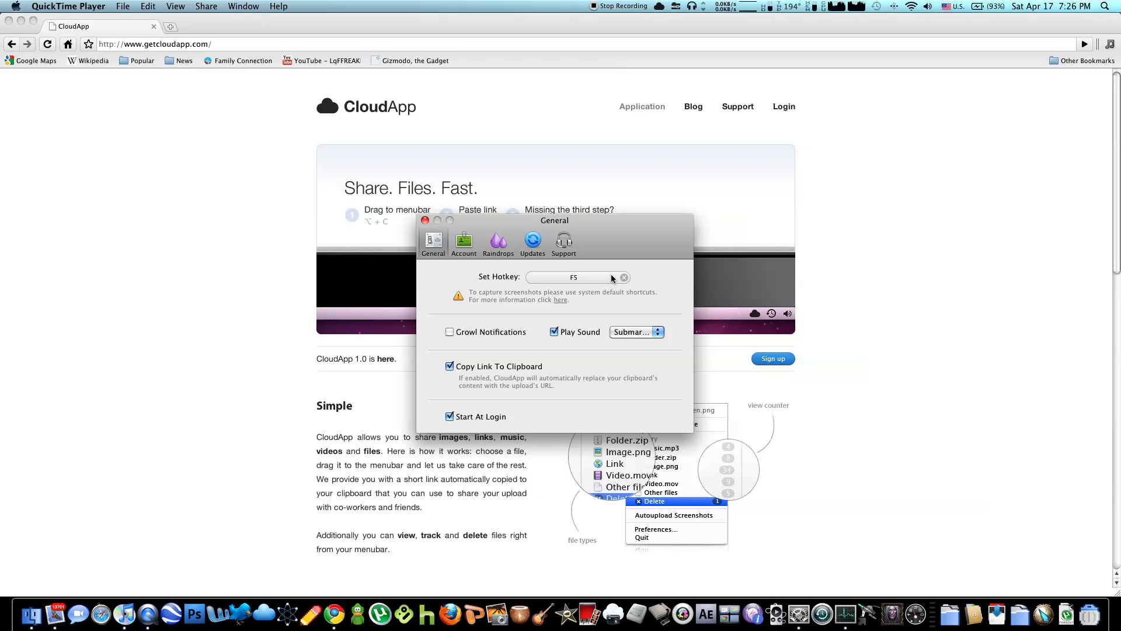
{"action": "mouse_move", "coordinate": [477, 261]}
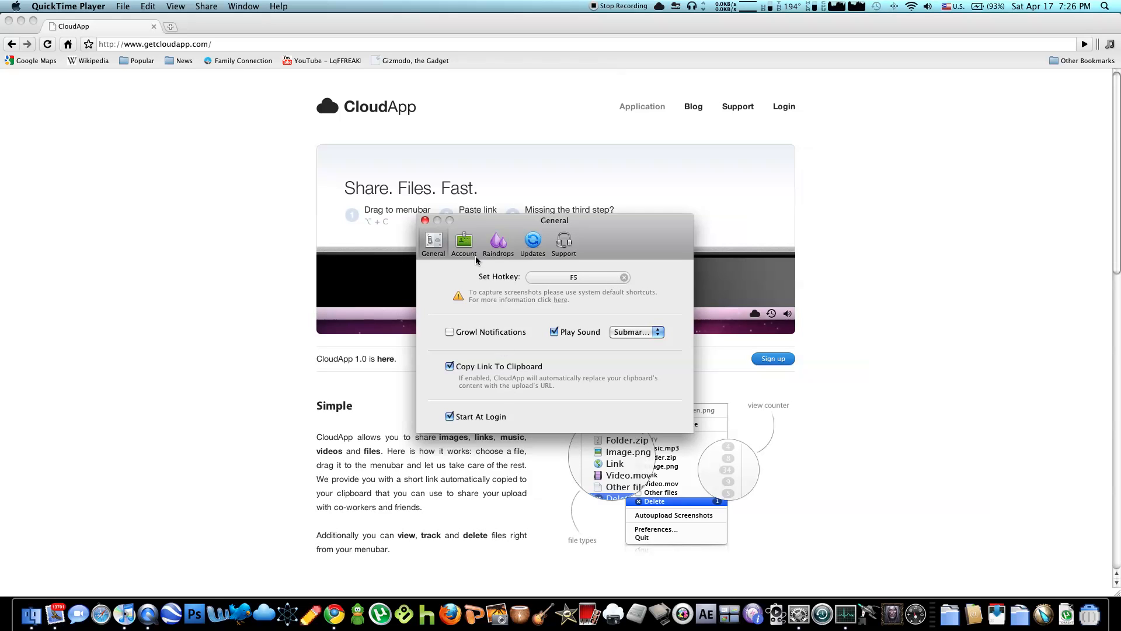
{"action": "mouse_move", "coordinate": [498, 245]}
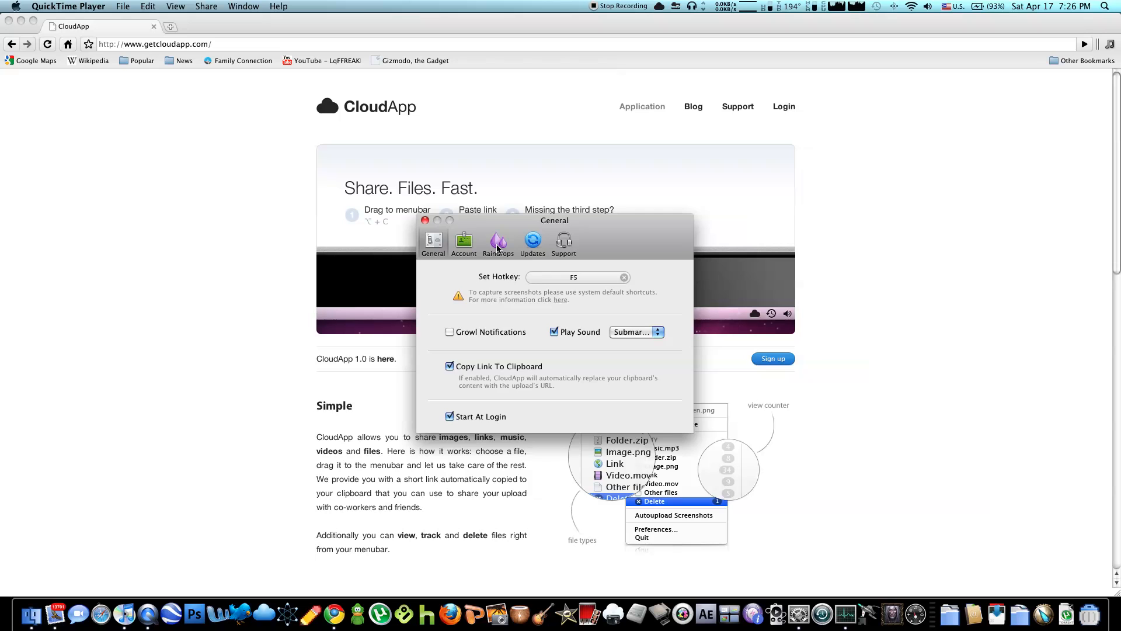
Review the Raindrops integrations list, the Updates settings, then the Support options
{"action": "left_click", "coordinate": [498, 243]}
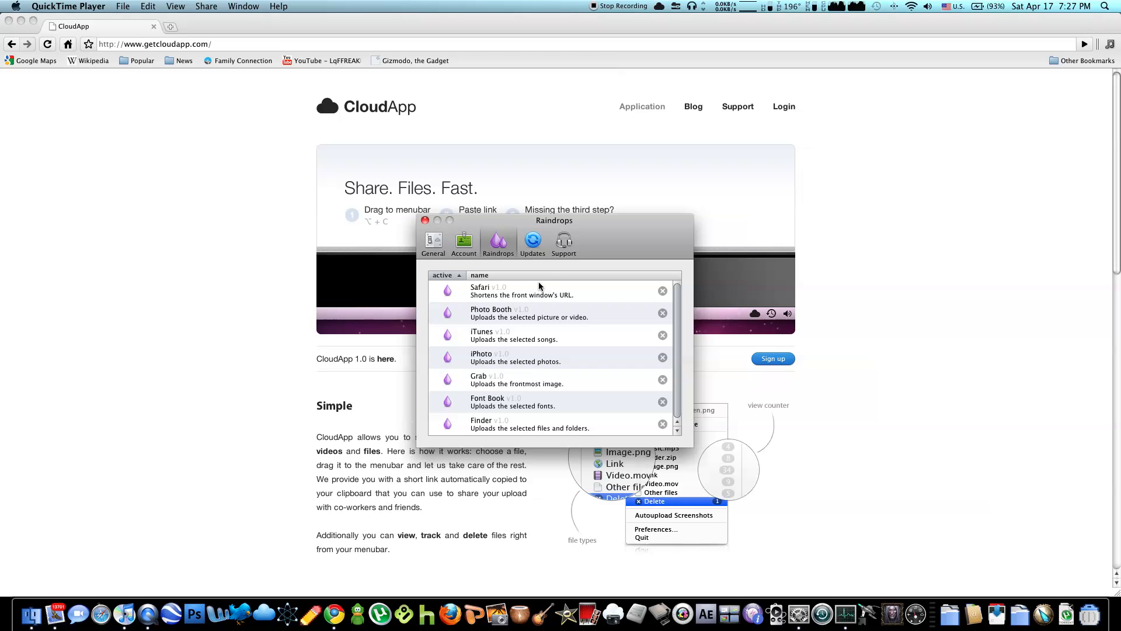
{"action": "mouse_move", "coordinate": [542, 252]}
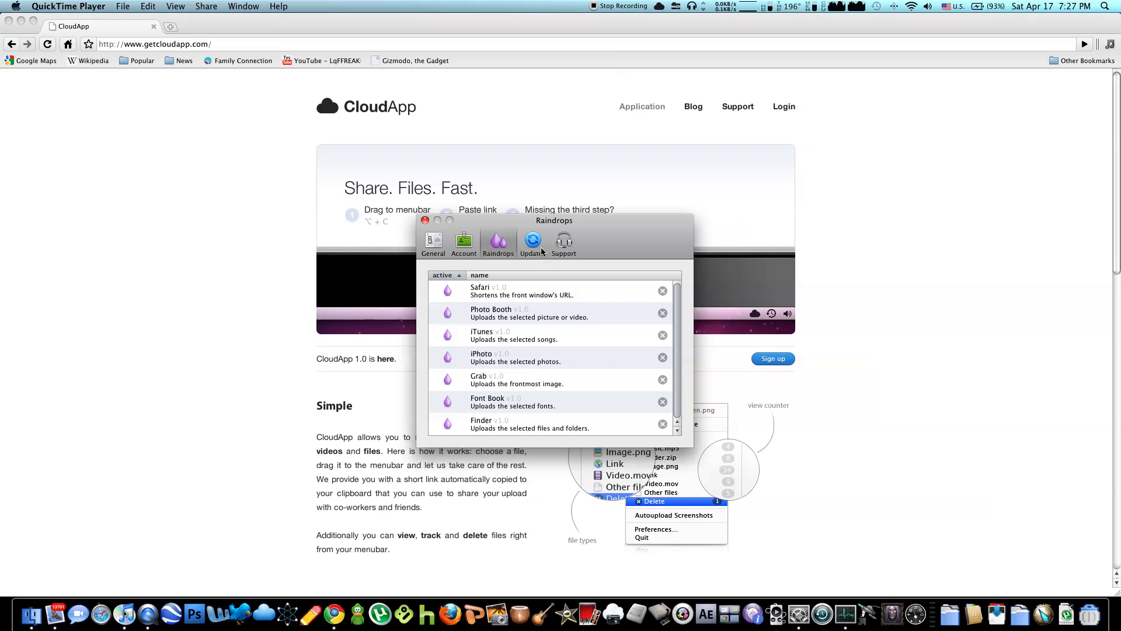
{"action": "left_click", "coordinate": [532, 243]}
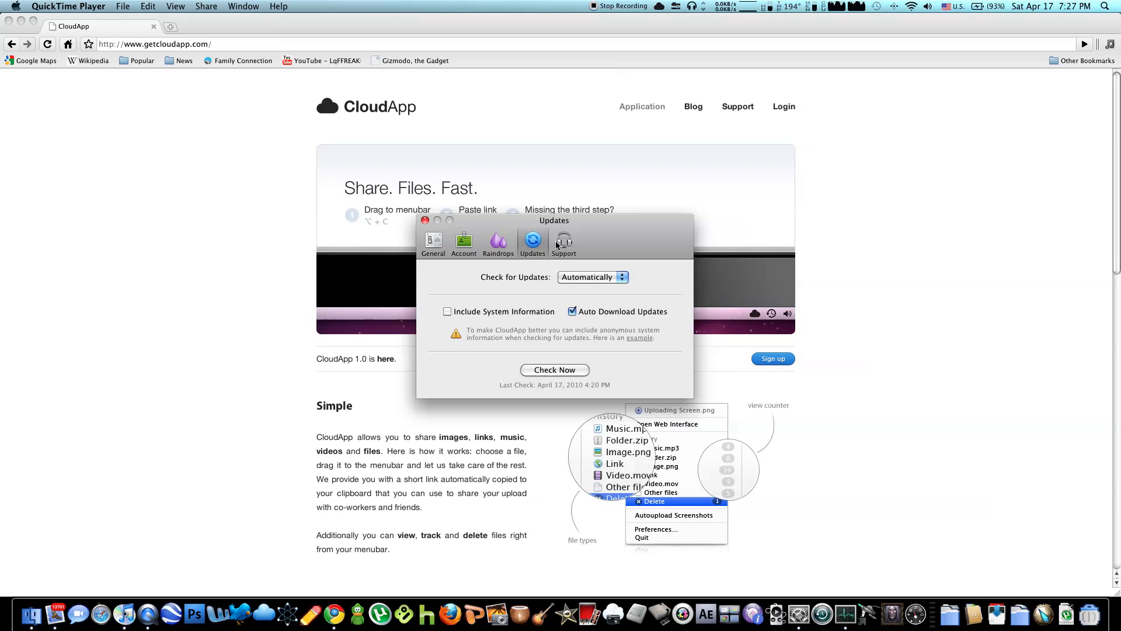
{"action": "mouse_move", "coordinate": [557, 244]}
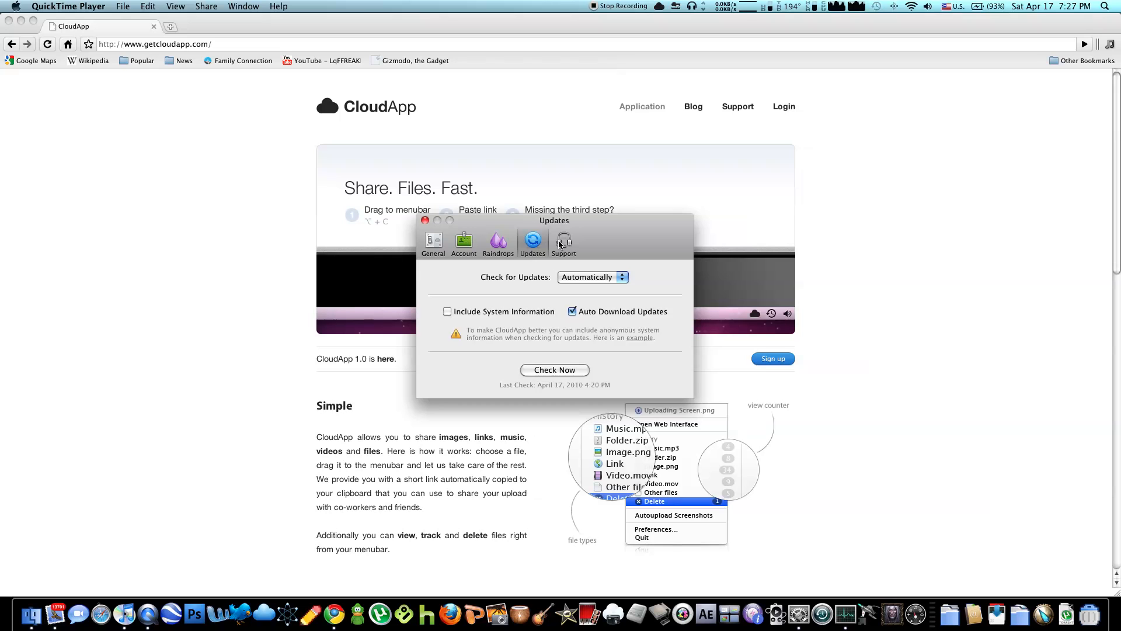
{"action": "left_click", "coordinate": [563, 243]}
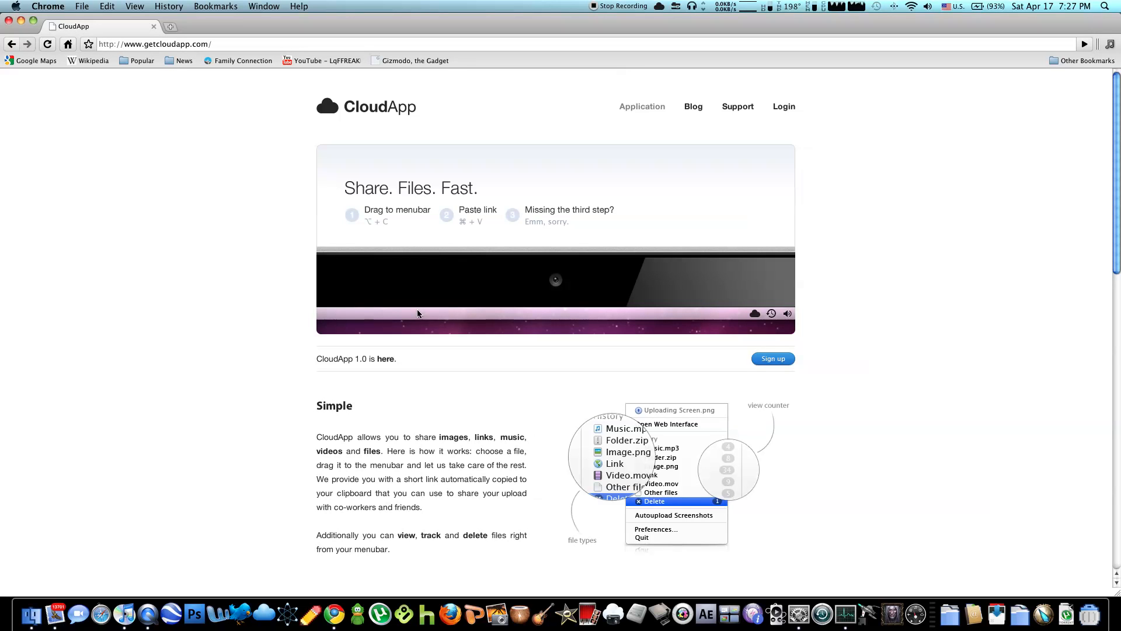
{"action": "mouse_move", "coordinate": [434, 319]}
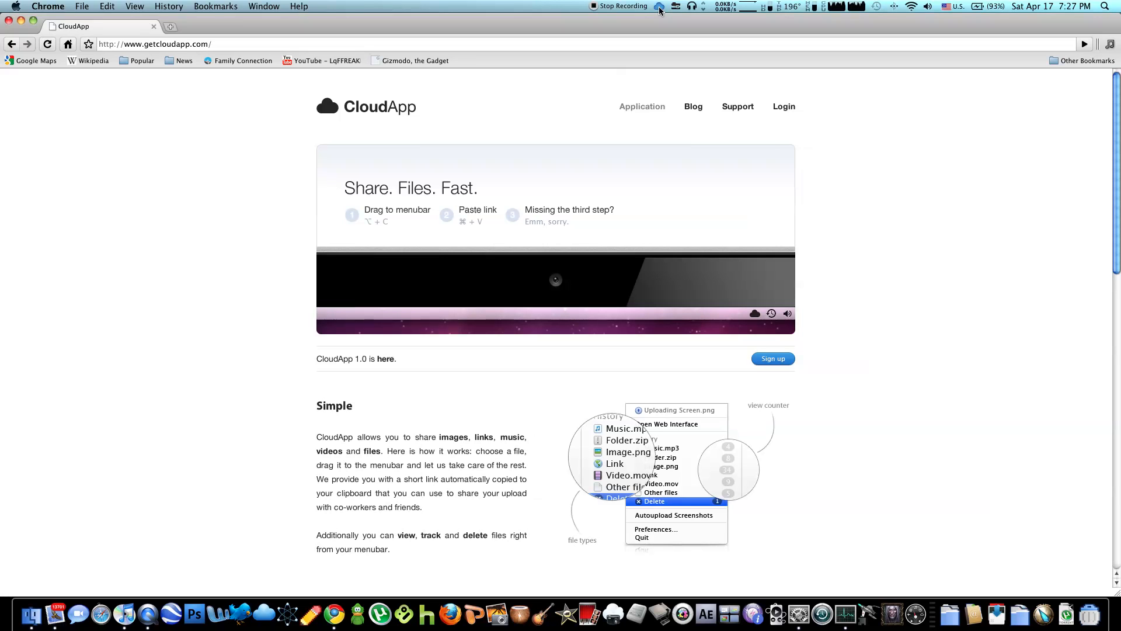
{"action": "mouse_move", "coordinate": [338, 95]}
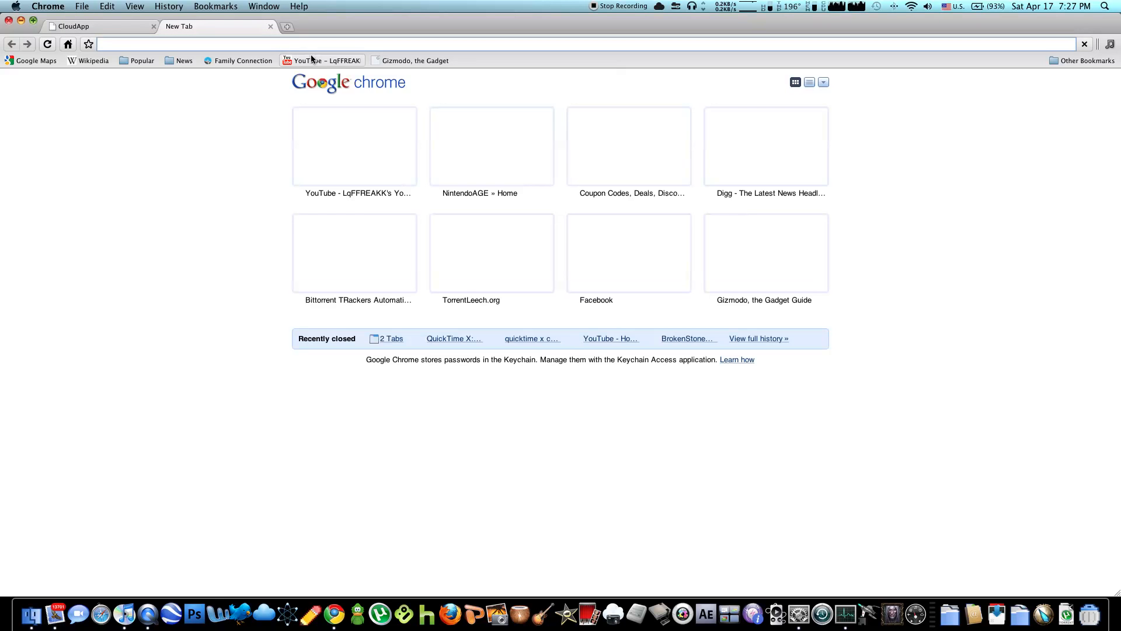
Load the cl.ly/UUi screenshot link, then the cl.ly/VJO share link, in Chrome
{"action": "type", "text": "http://cl.ly/UUi"}
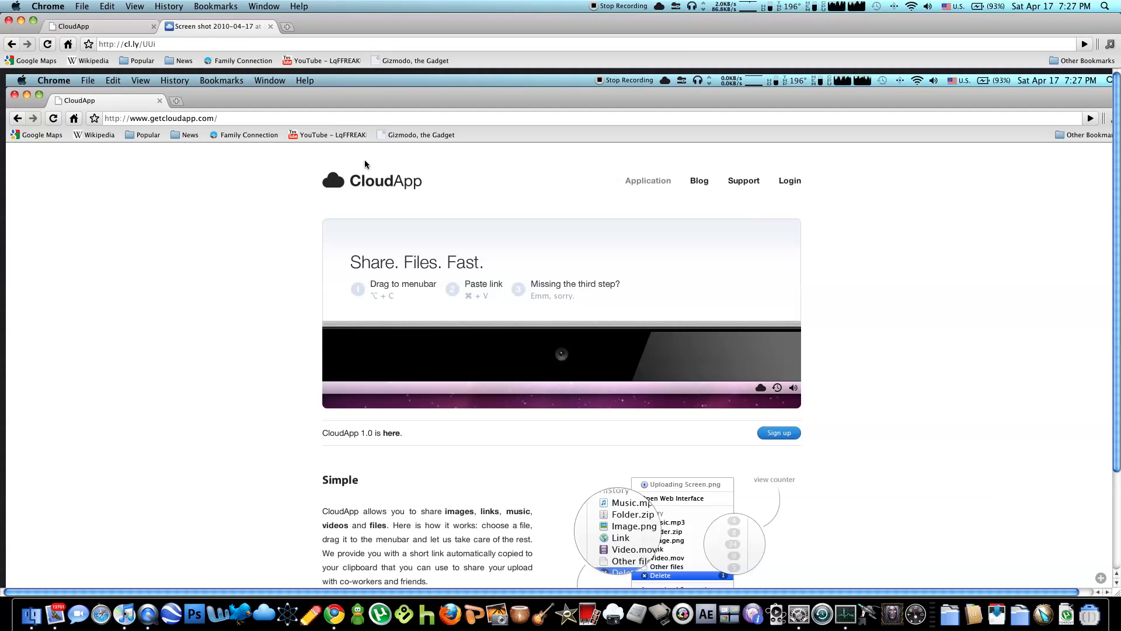
{"action": "mouse_move", "coordinate": [450, 223]}
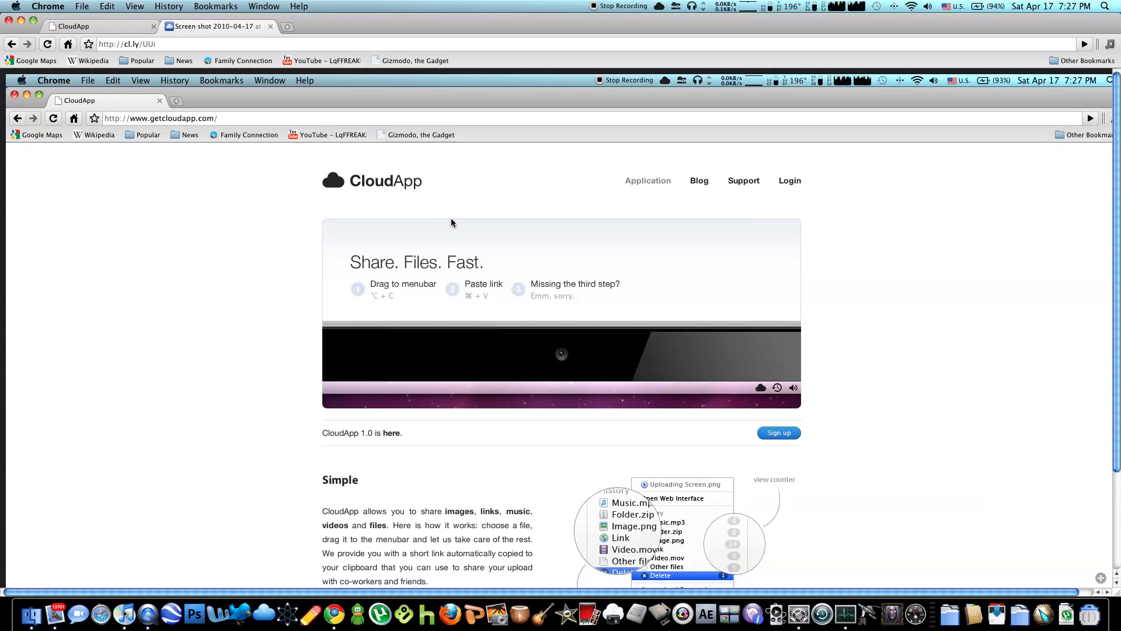
{"action": "mouse_move", "coordinate": [334, 207]}
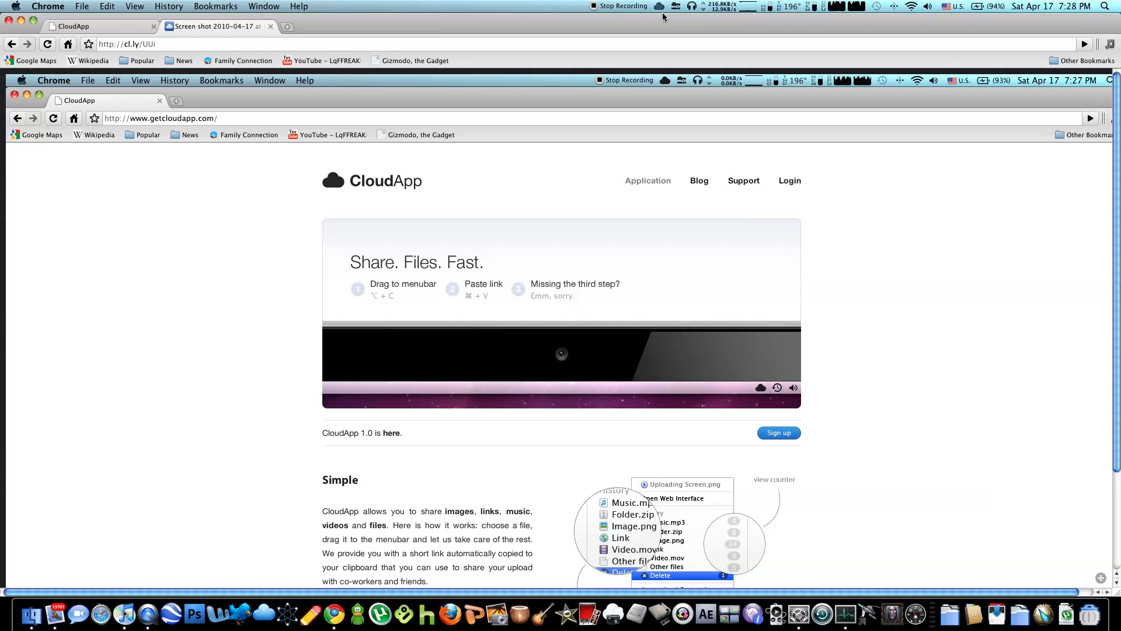
{"action": "type", "text": "http://cl.ly/VJO"}
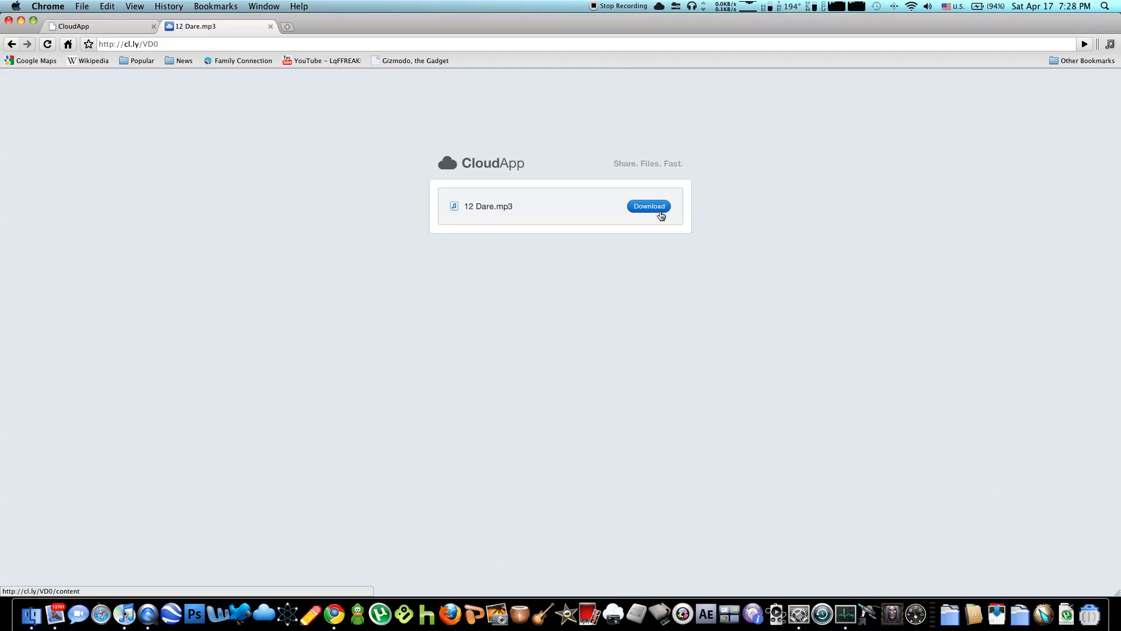
Download 12 Dare.mp3 from its cl.ly share page
{"action": "left_click", "coordinate": [648, 206]}
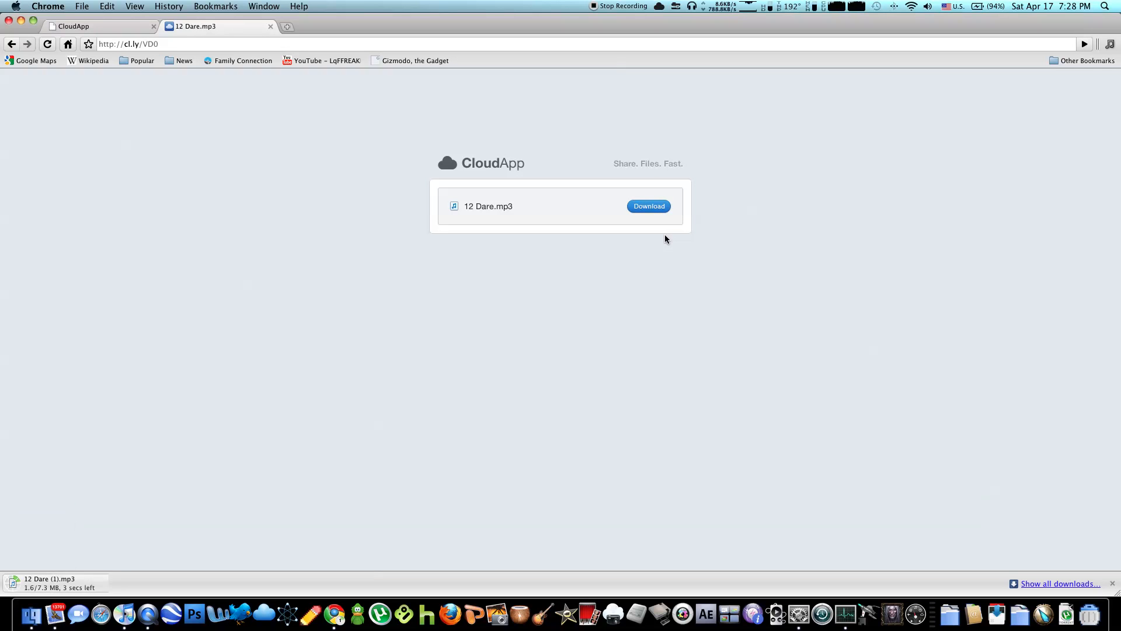
{"action": "mouse_move", "coordinate": [80, 386]}
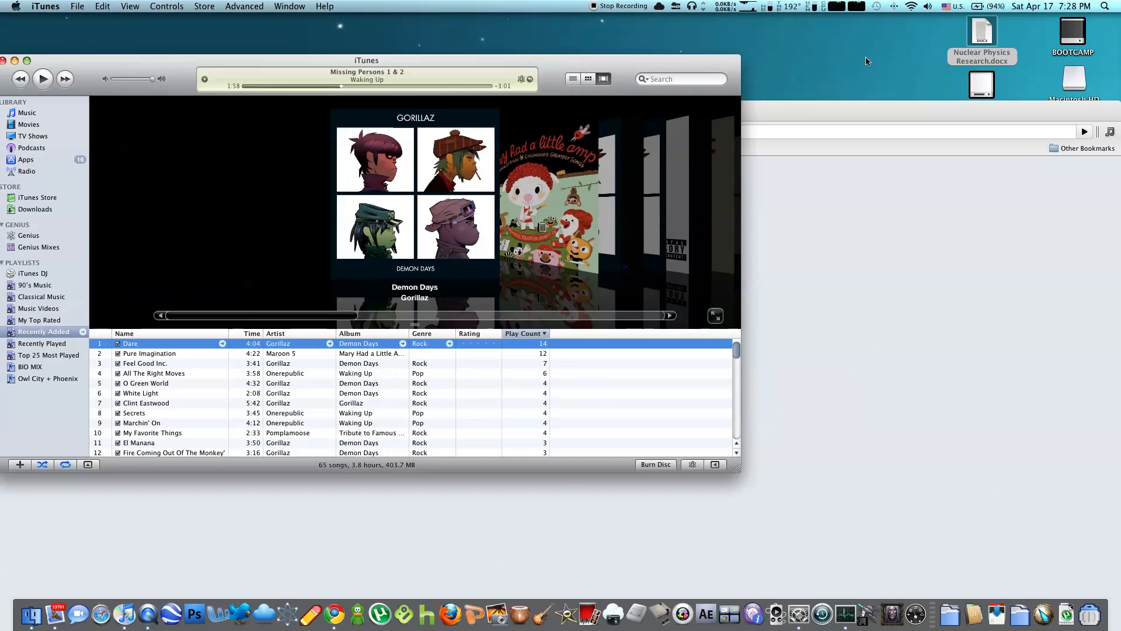
Drag Nuclear Physics Research.docx from the desktop onto the CloudApp menubar icon
{"action": "left_click", "coordinate": [981, 32]}
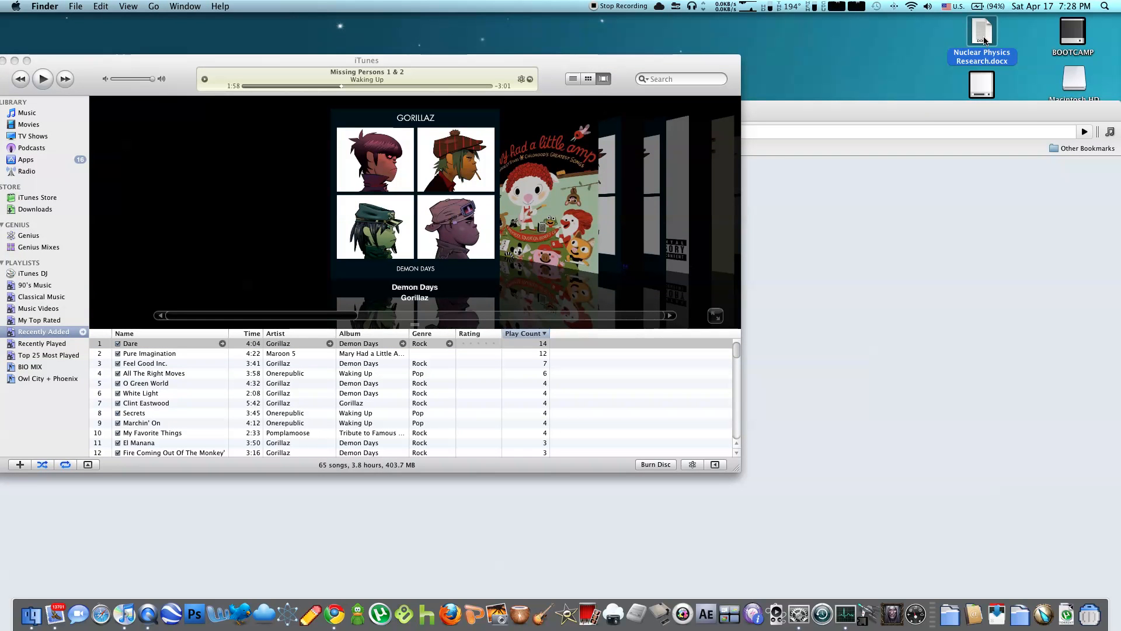
{"action": "left_click_drag", "start_coordinate": [982, 35], "coordinate": [651, 22]}
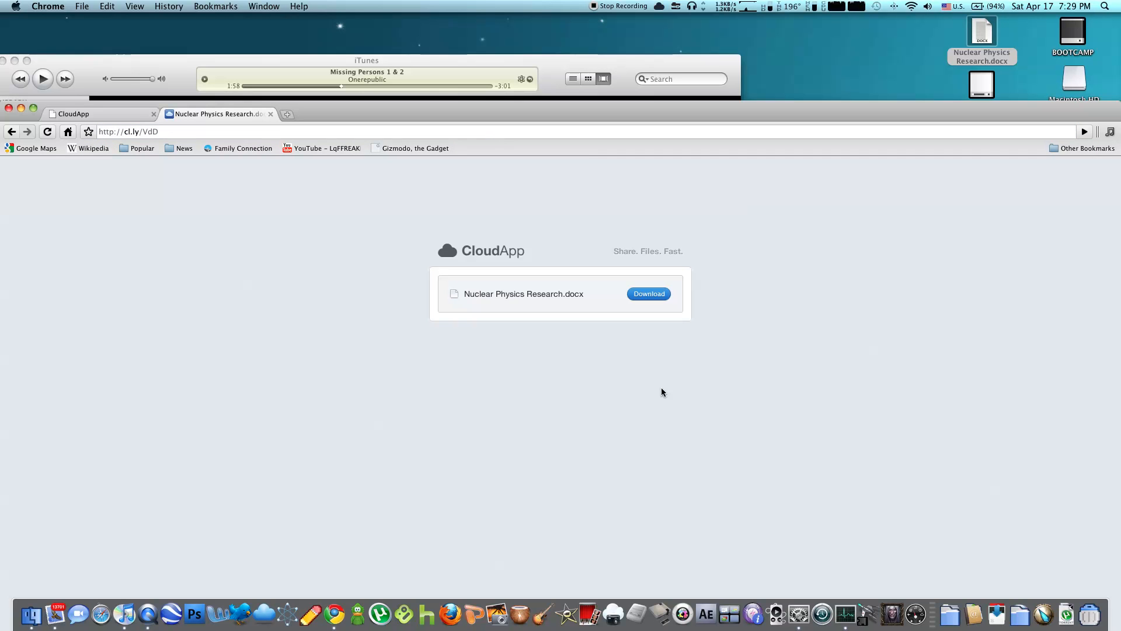
{"action": "mouse_move", "coordinate": [628, 327]}
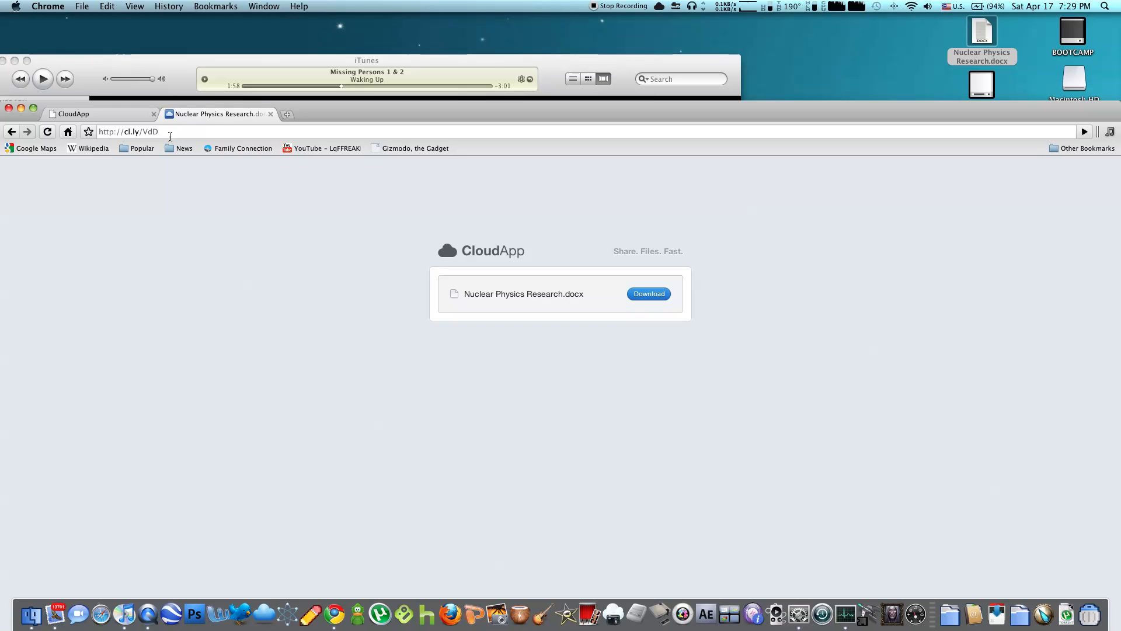
Select part of the document's cl.ly/VdD share link in the address bar
{"action": "left_click", "coordinate": [143, 132]}
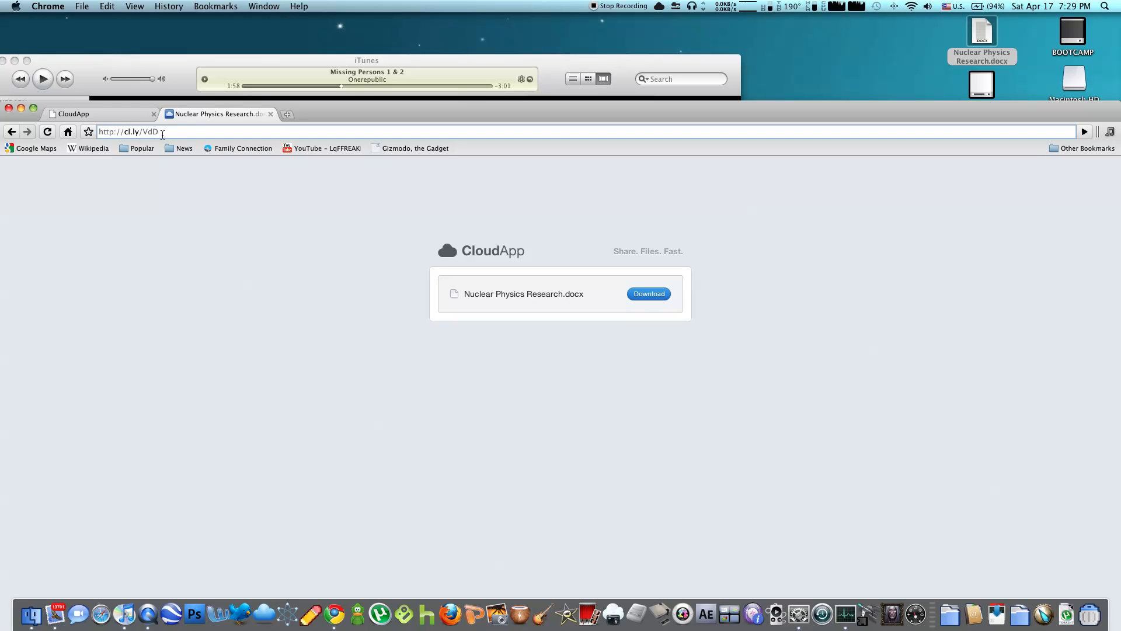
{"action": "double_click", "coordinate": [148, 131]}
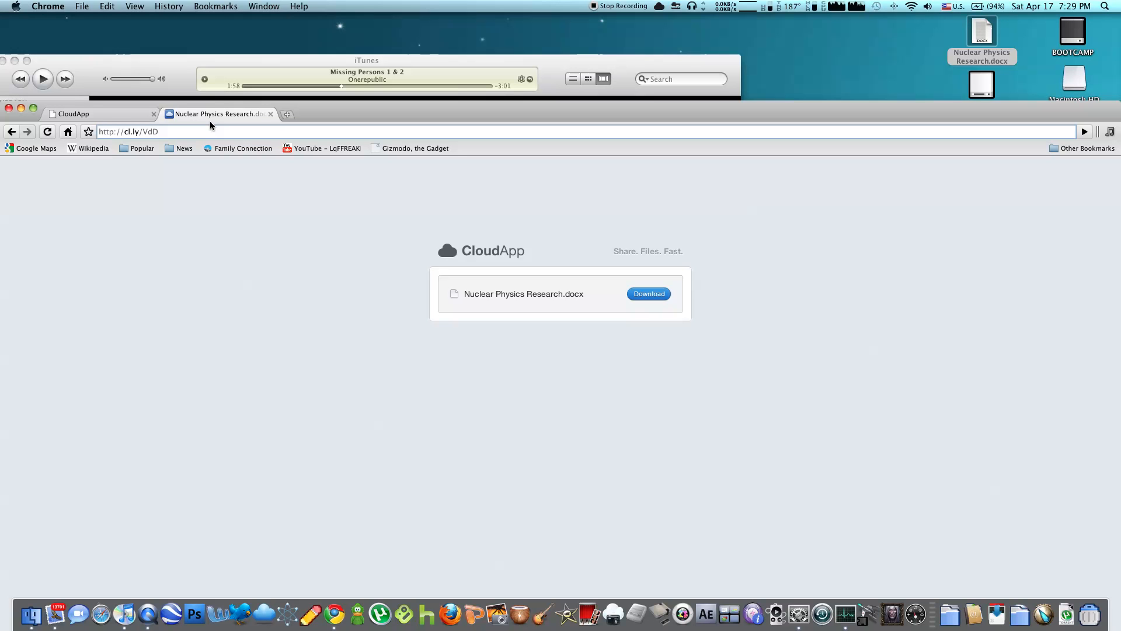
Open the older Photoshop Open dialog screenshot from CloudApp's upload history
{"action": "left_click", "coordinate": [215, 131]}
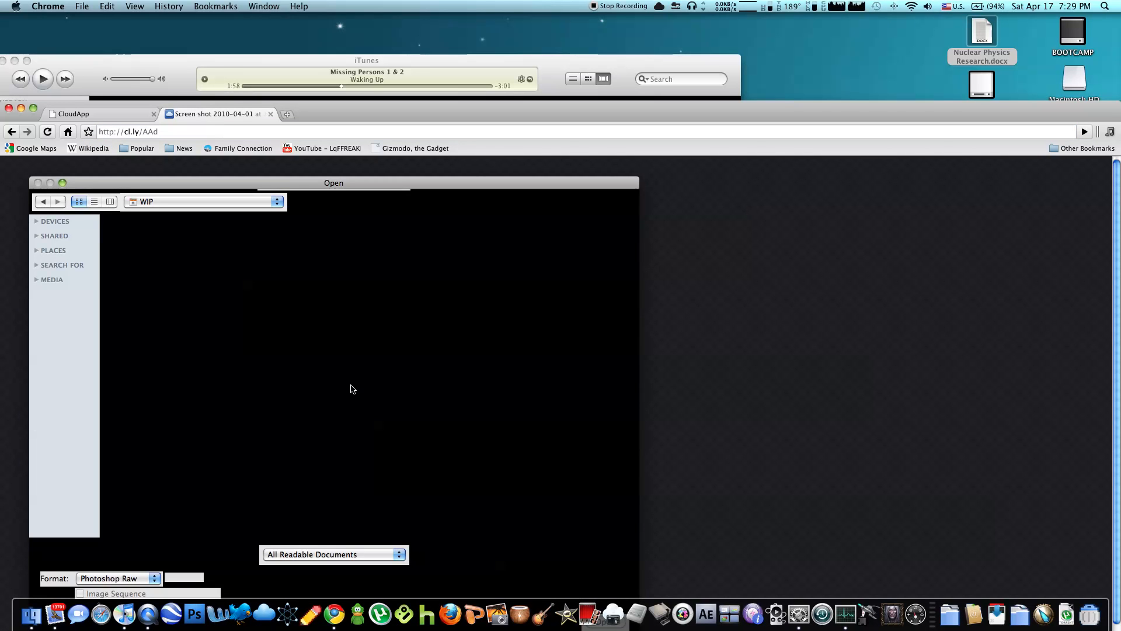
{"action": "mouse_move", "coordinate": [471, 427]}
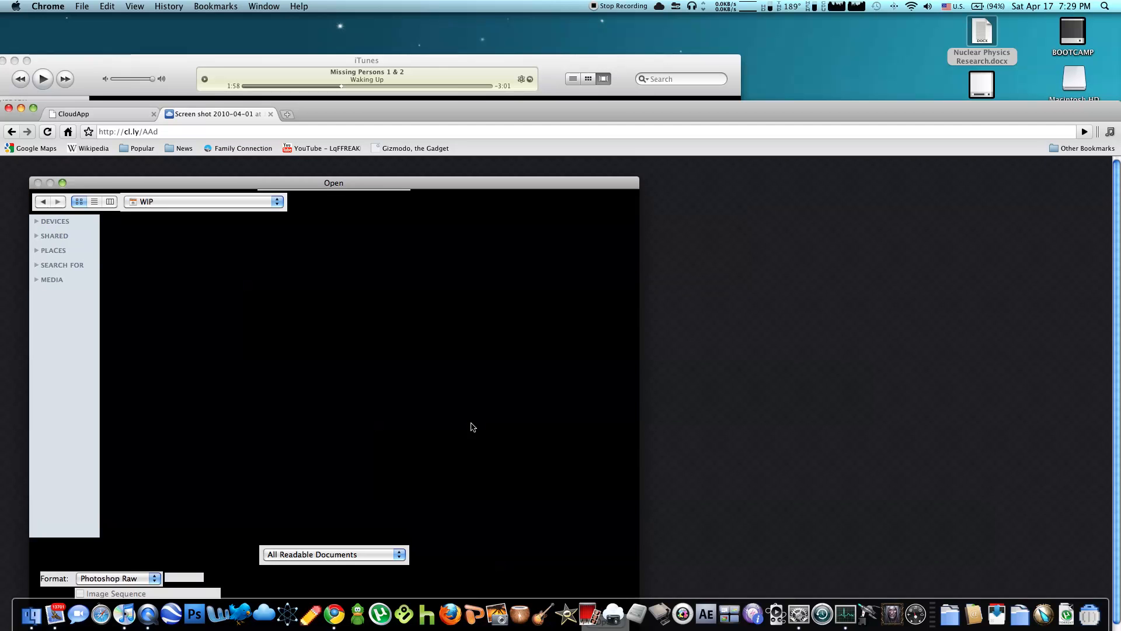